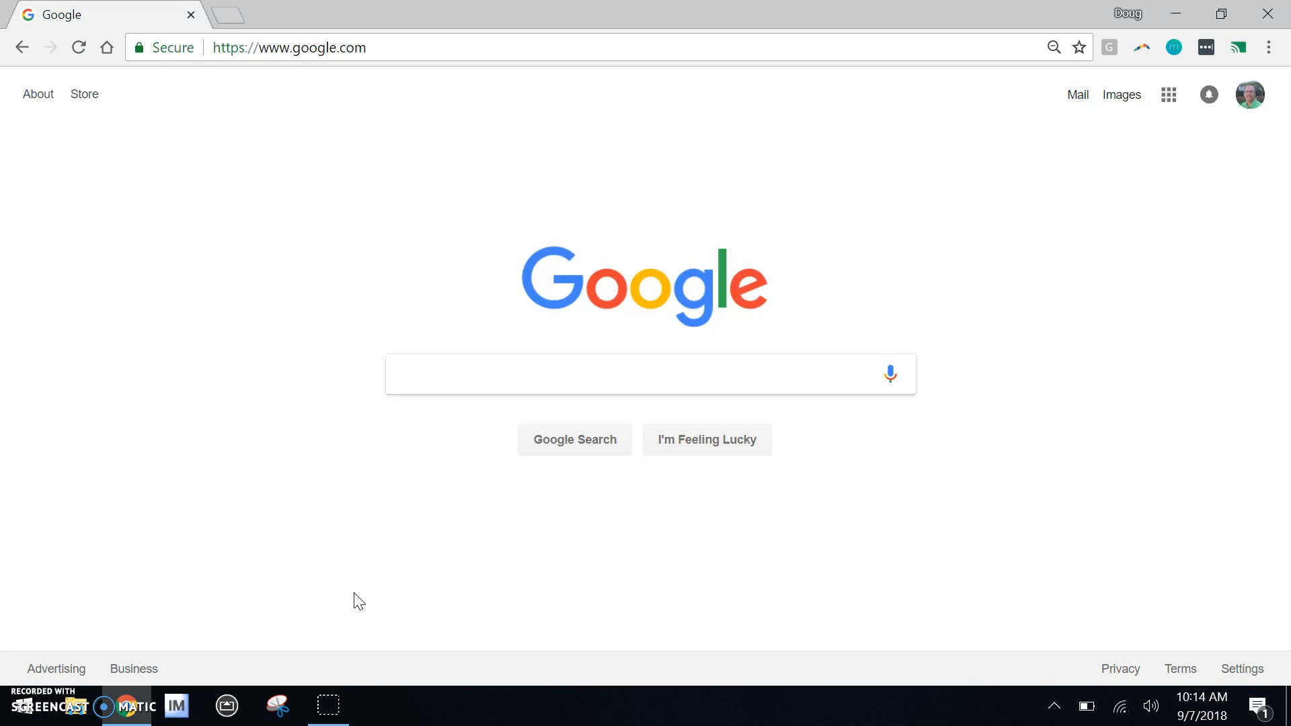
pyautogui.moveTo(1075, 663)
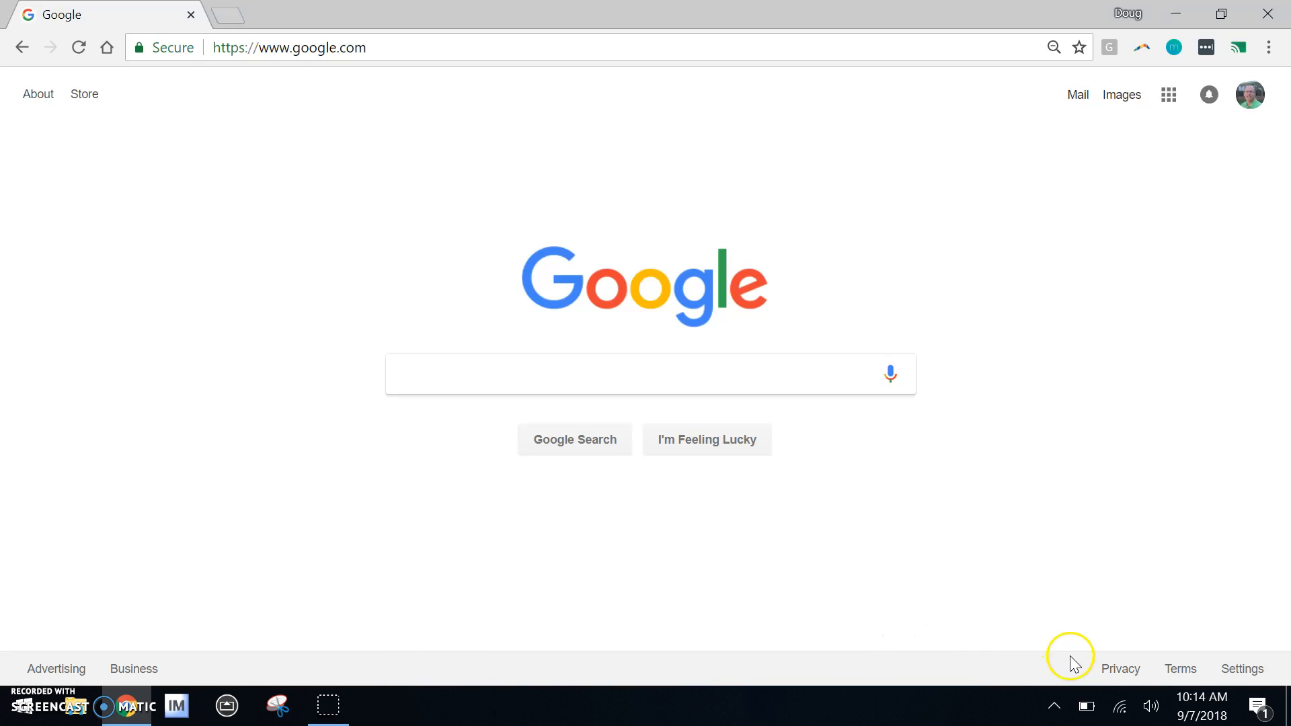
# - Go to drive.google.com and bring up the New menu of item types in My Drive
pyautogui.click(1120, 707)
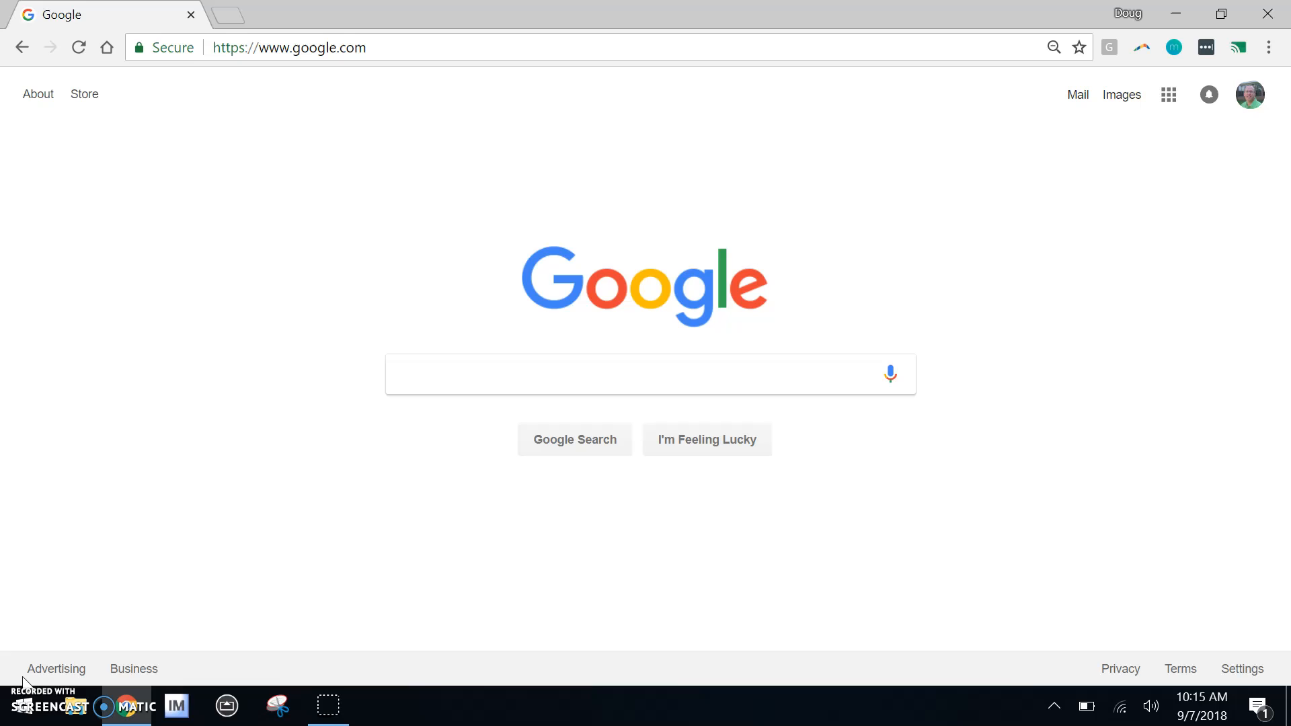
pyautogui.moveTo(55, 669)
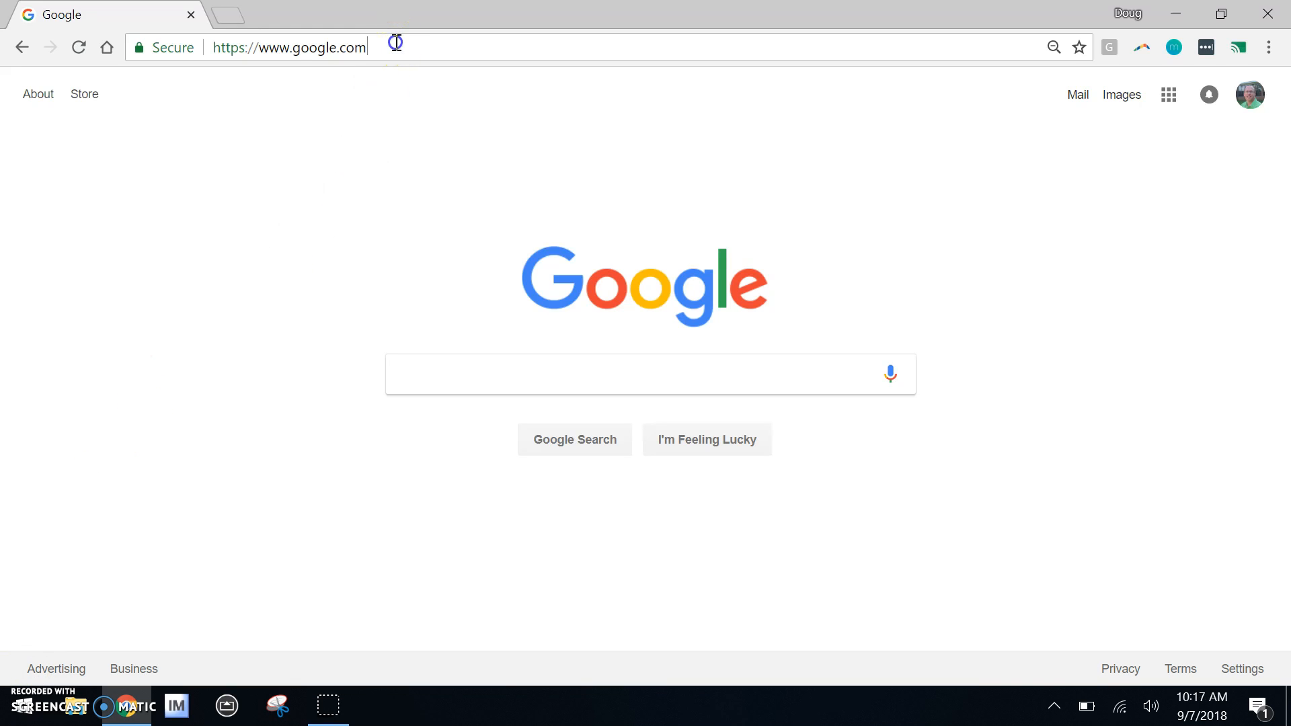
pyautogui.write('drive.go')
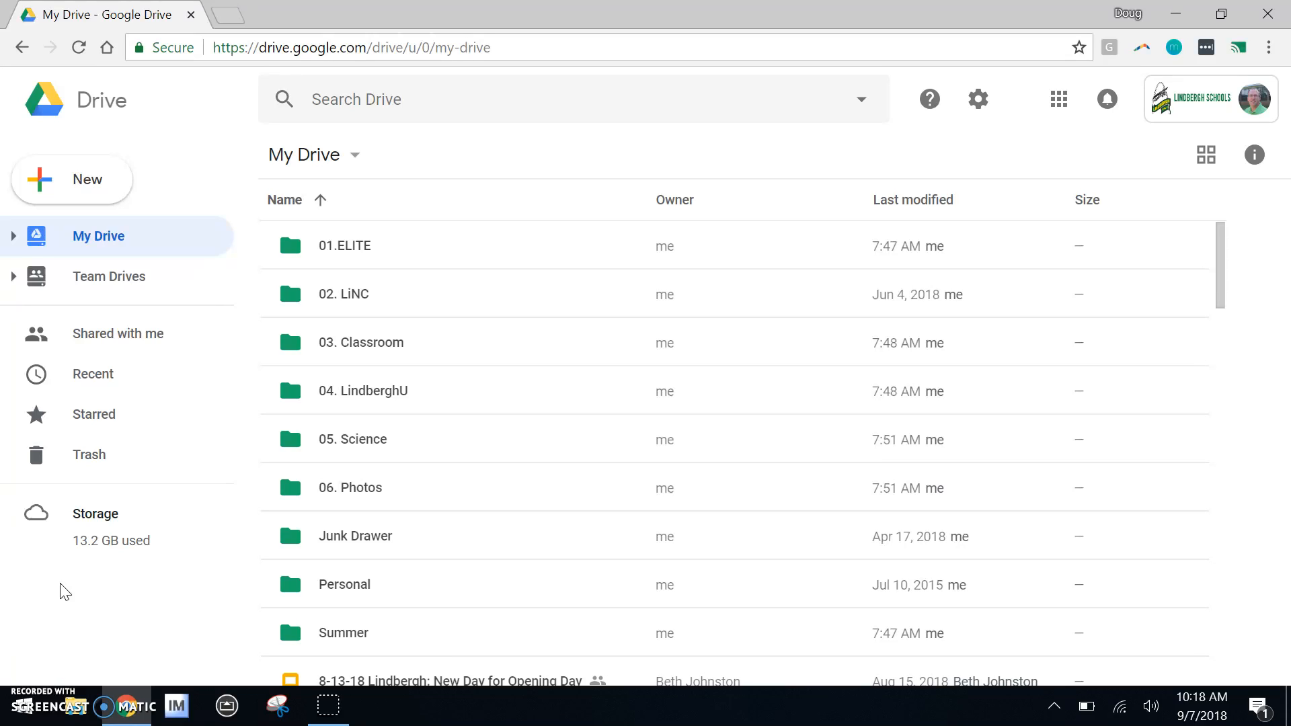
pyautogui.moveTo(236, 453)
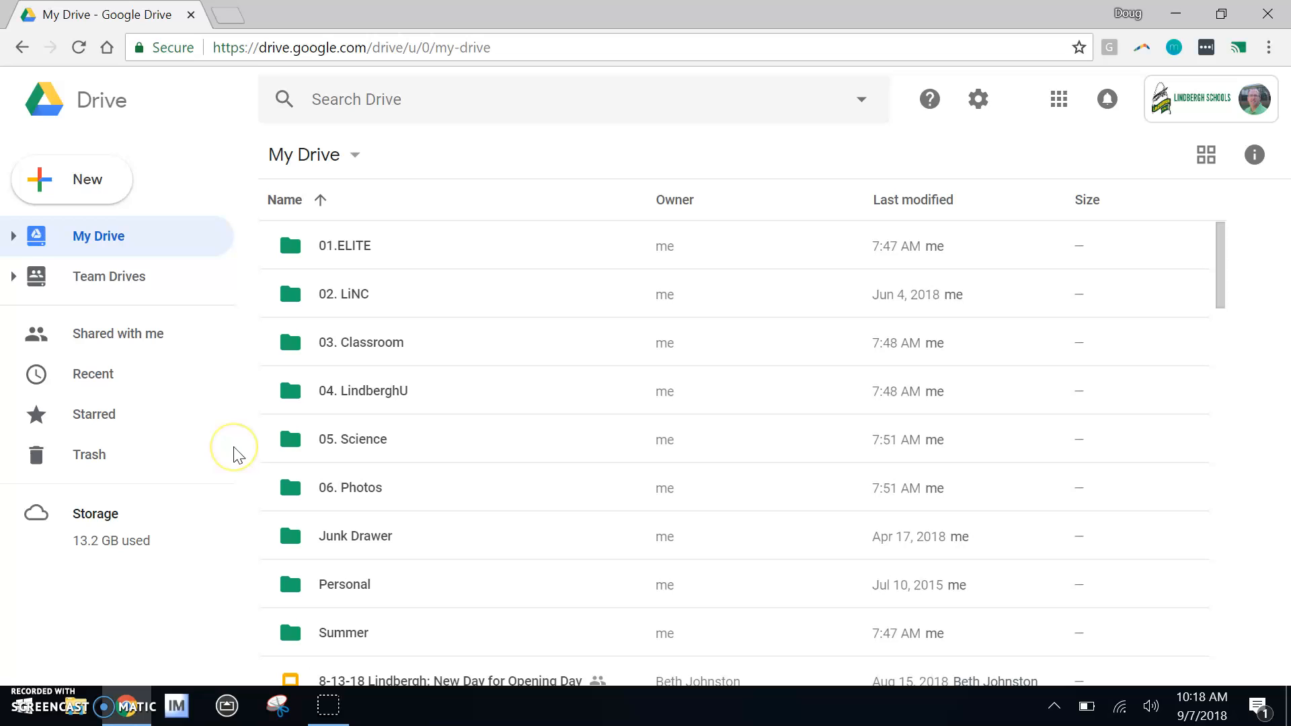
pyautogui.moveTo(251, 349)
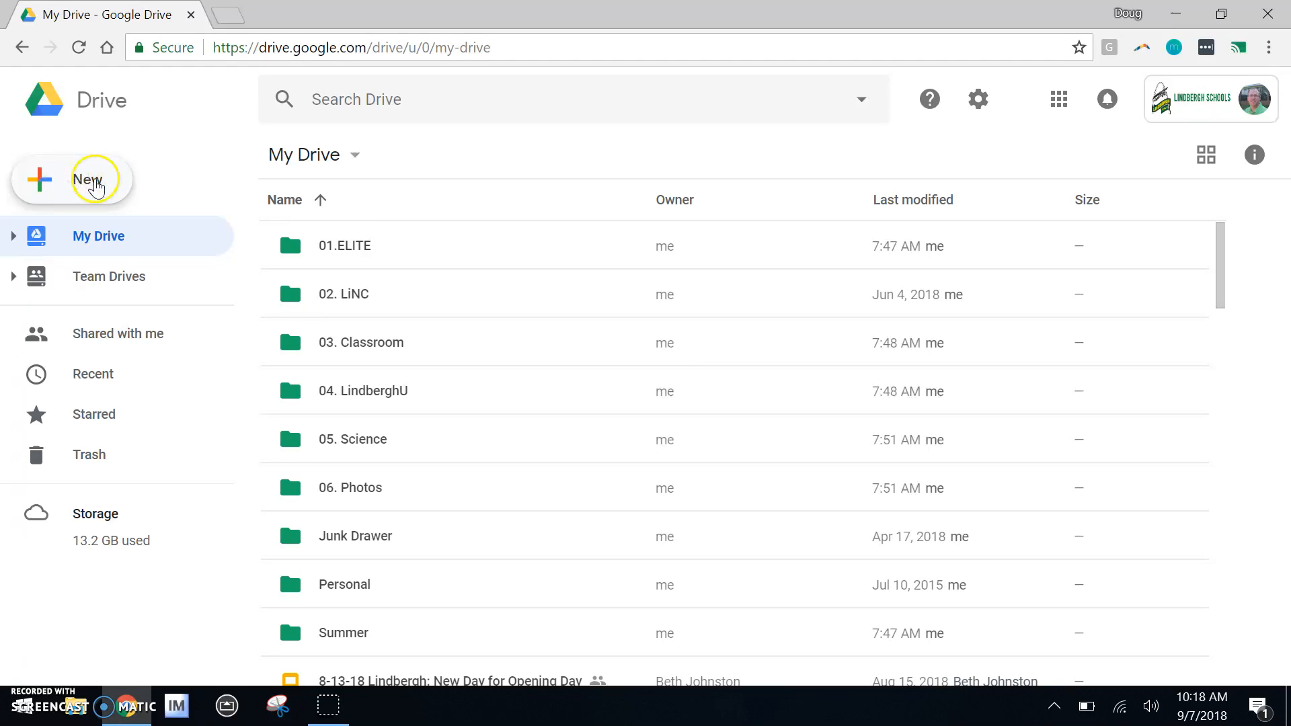
pyautogui.click(85, 179)
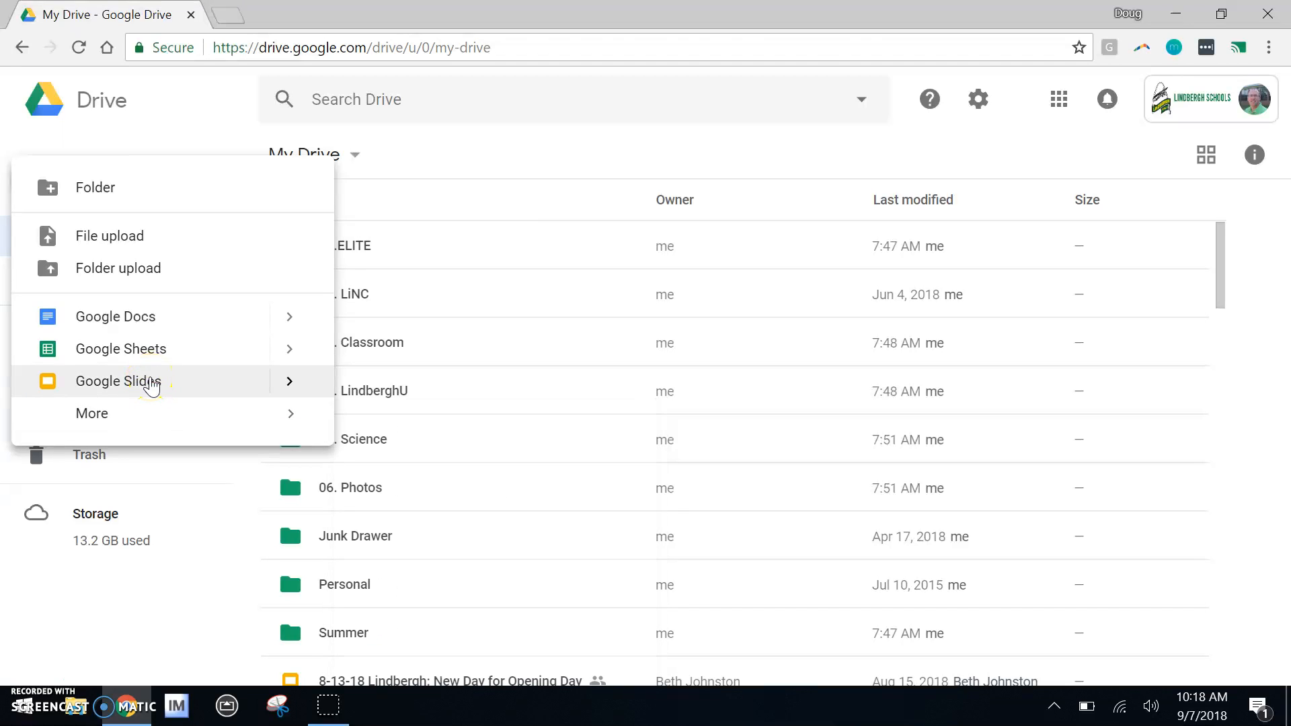
# - Create a blank Google Slides presentation and rename it 'Drive tutorial'
pyautogui.click(117, 381)
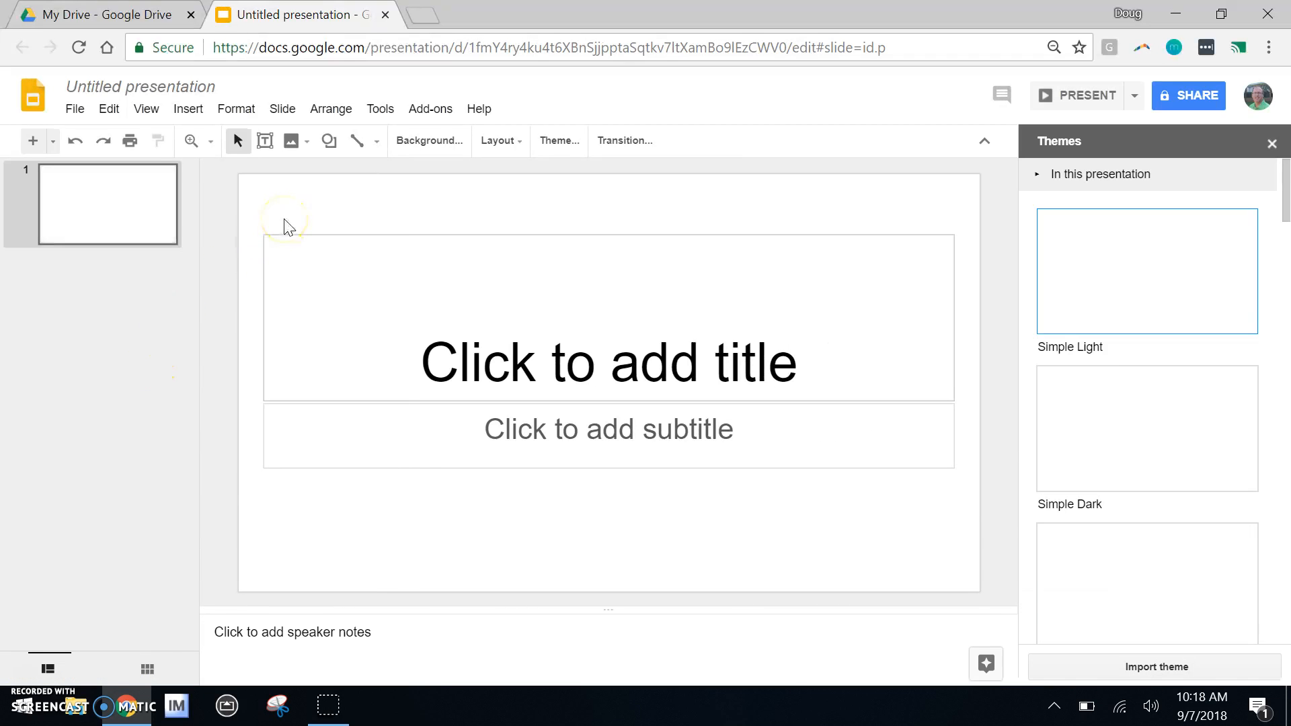
pyautogui.click(139, 87)
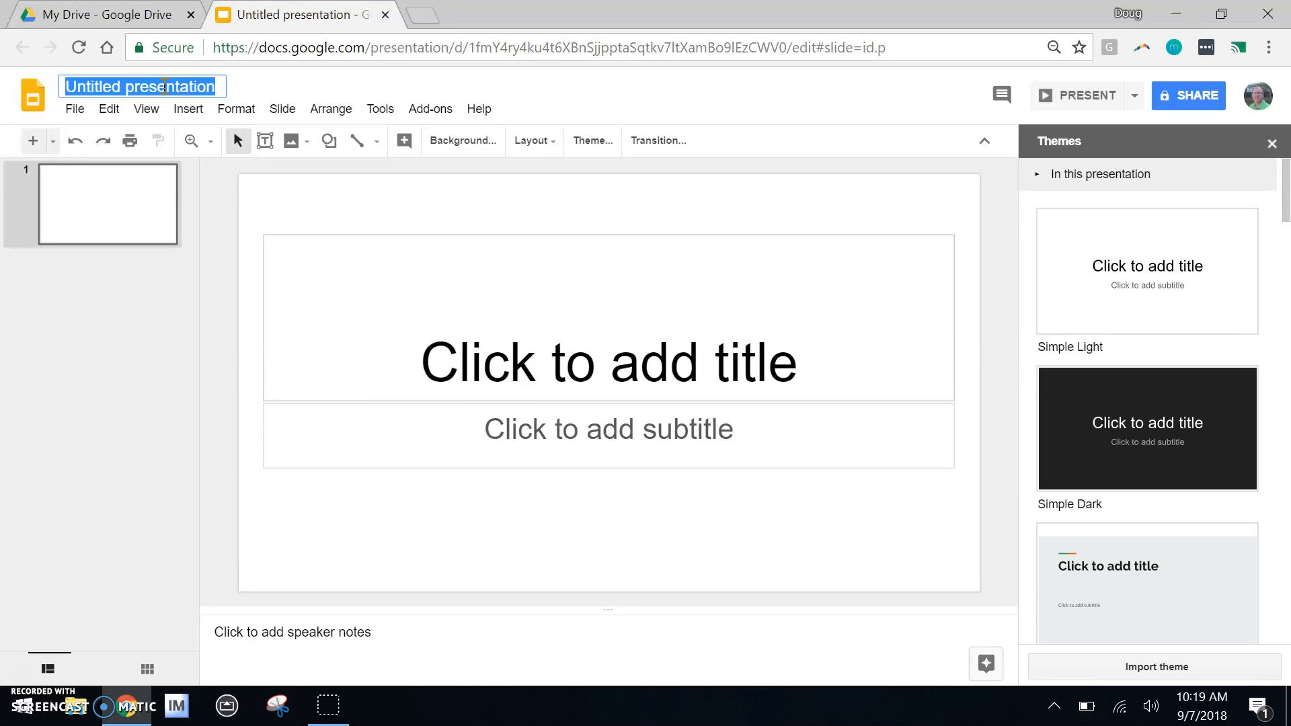
pyautogui.write('Drive tutorial')
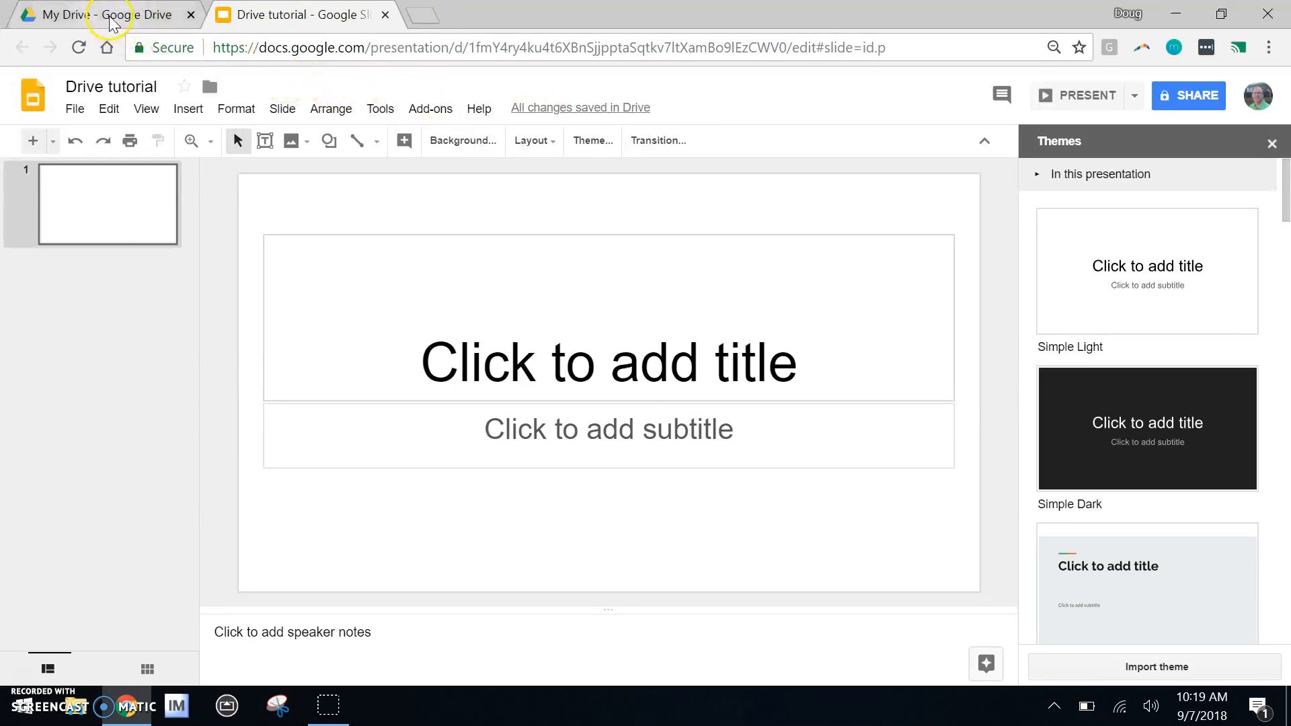
# - Back in Drive, search for 'tutorial' to find the Drive tutorial presentation
pyautogui.click(96, 15)
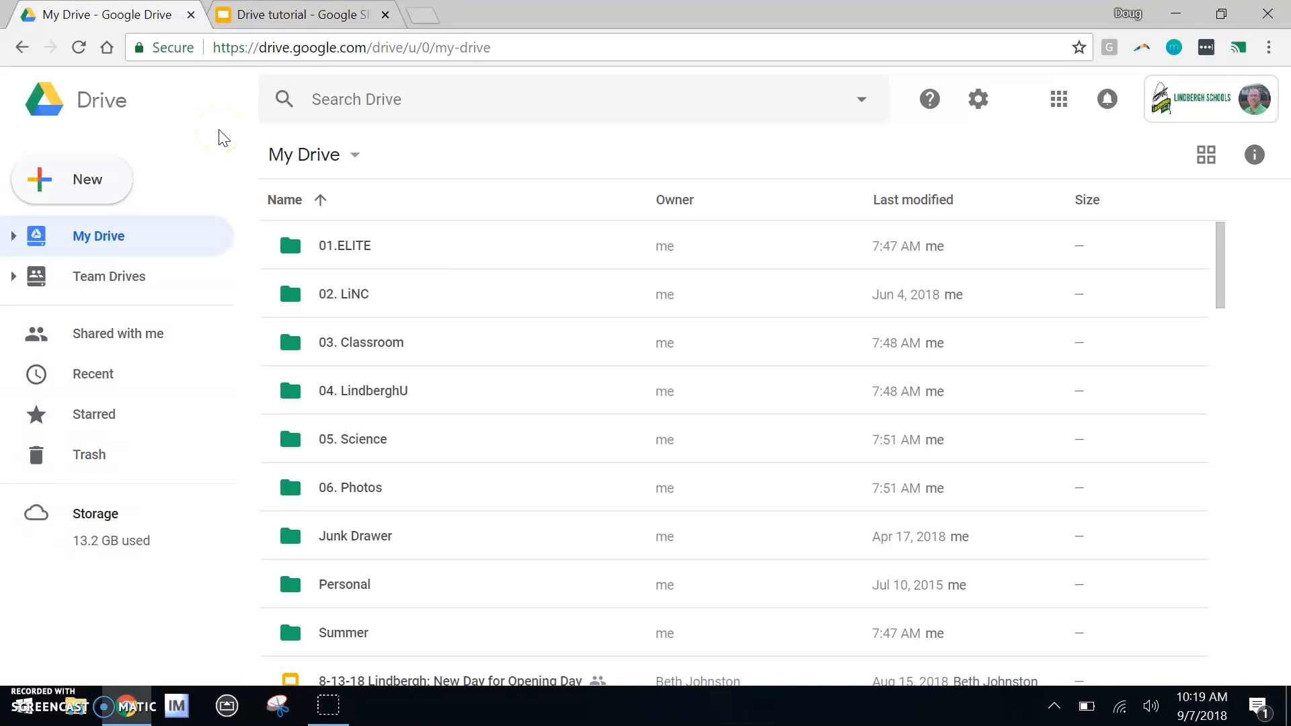
pyautogui.moveTo(70, 179)
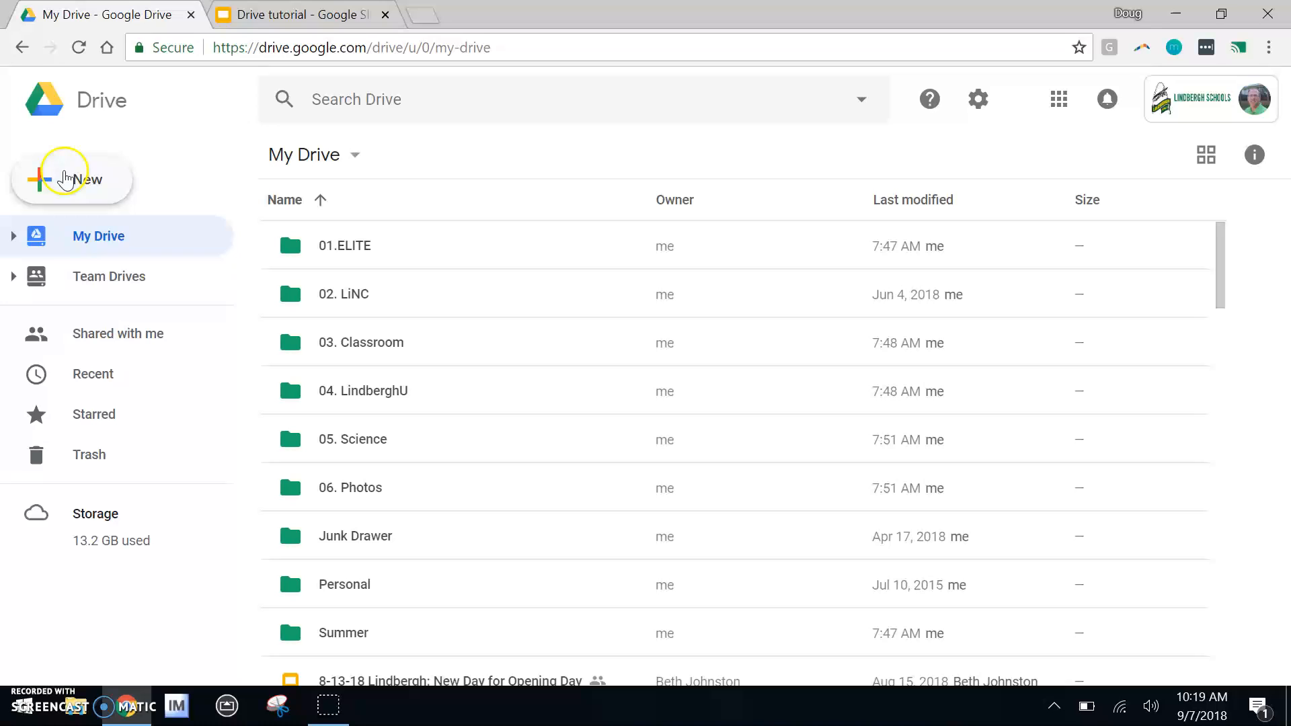
pyautogui.moveTo(195, 127)
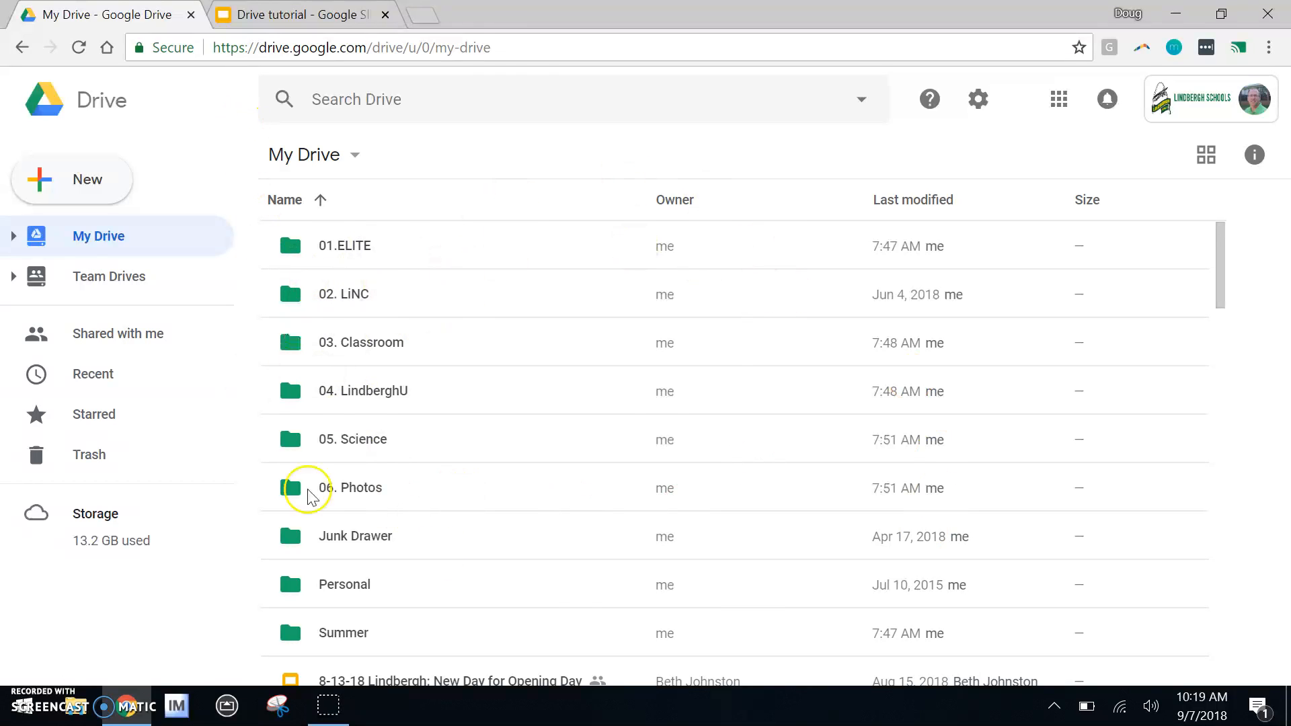
pyautogui.write('t')
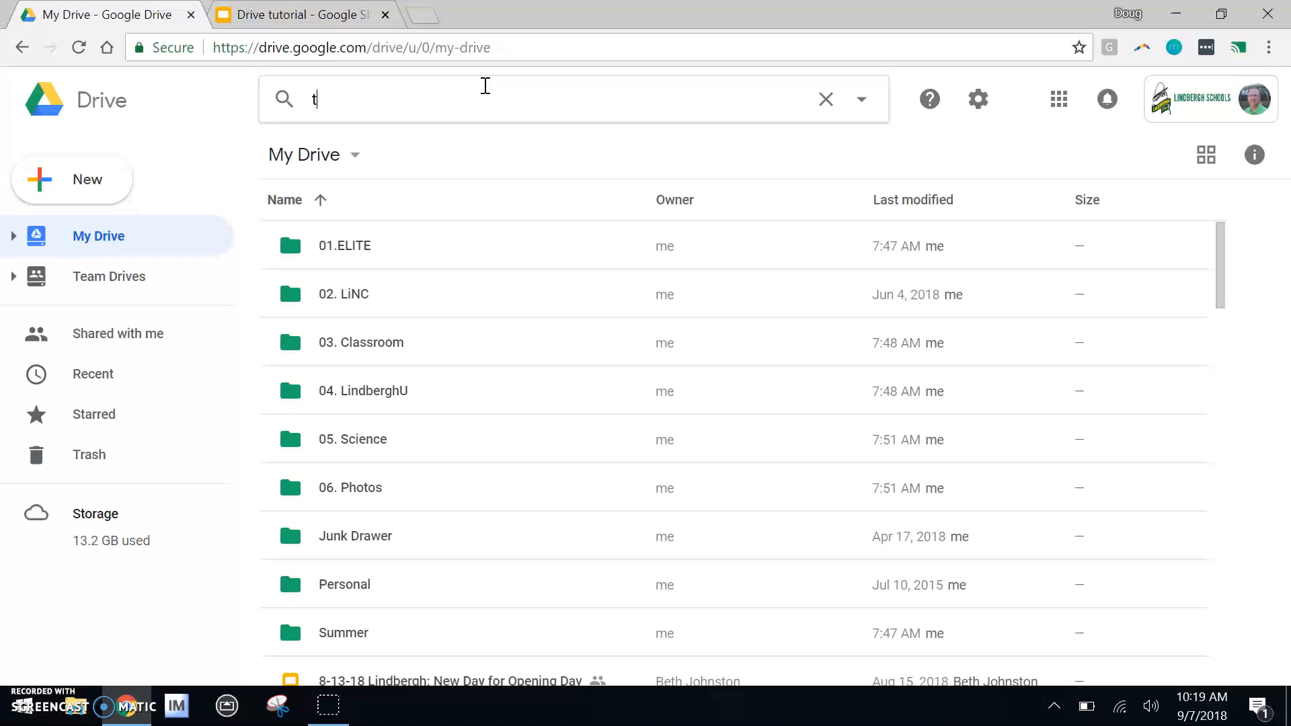
pyautogui.write('utorial')
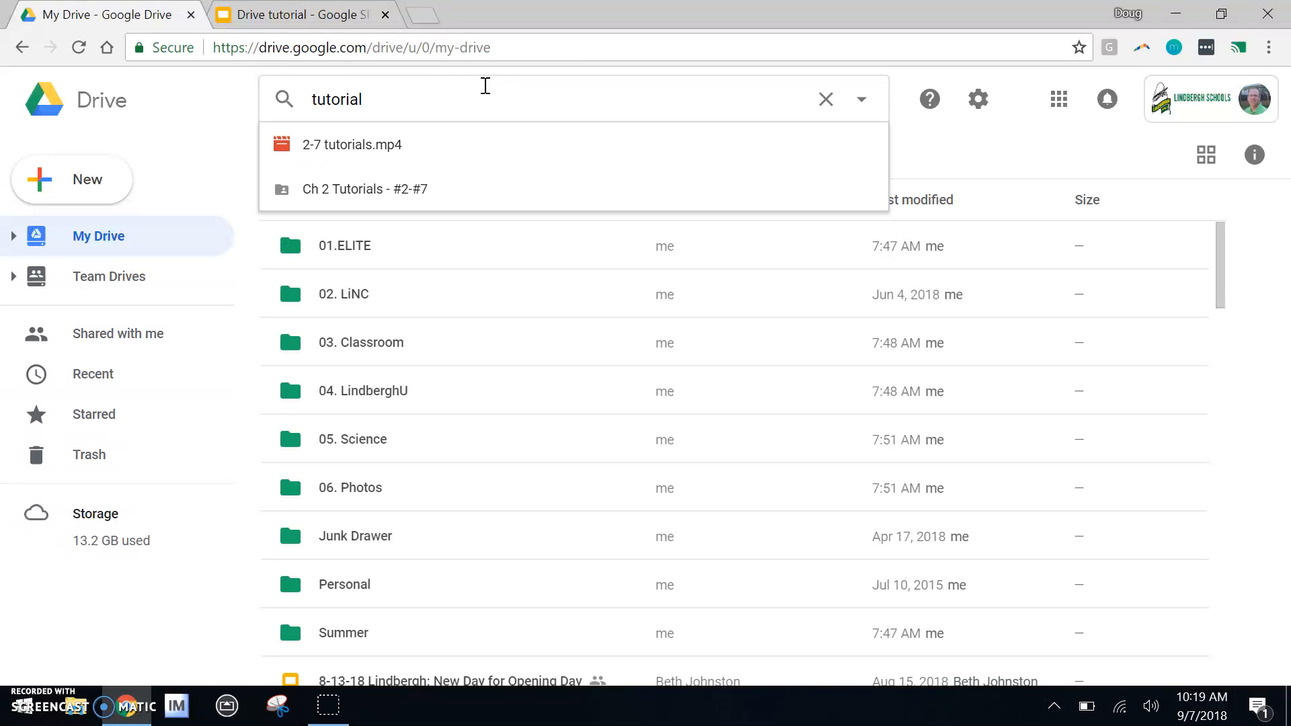
pyautogui.press('Enter')
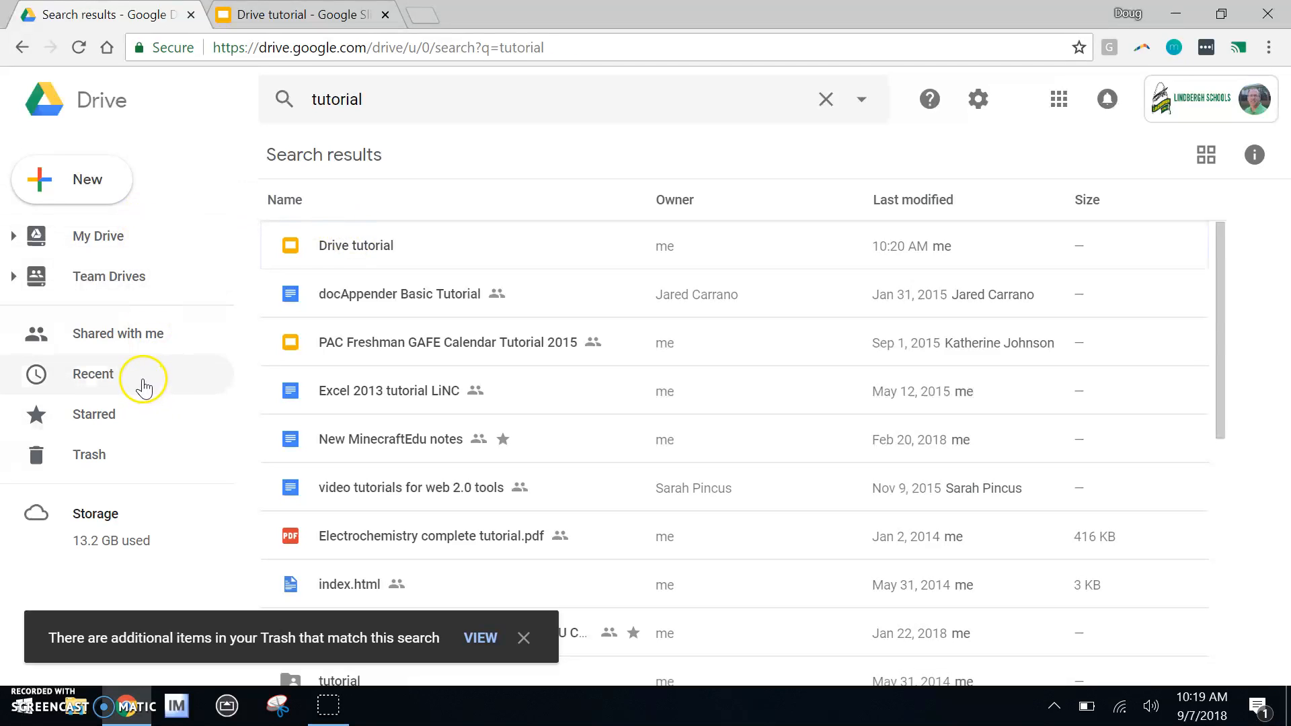
# - Check the Recent files list, then return to My Drive
pyautogui.click(92, 373)
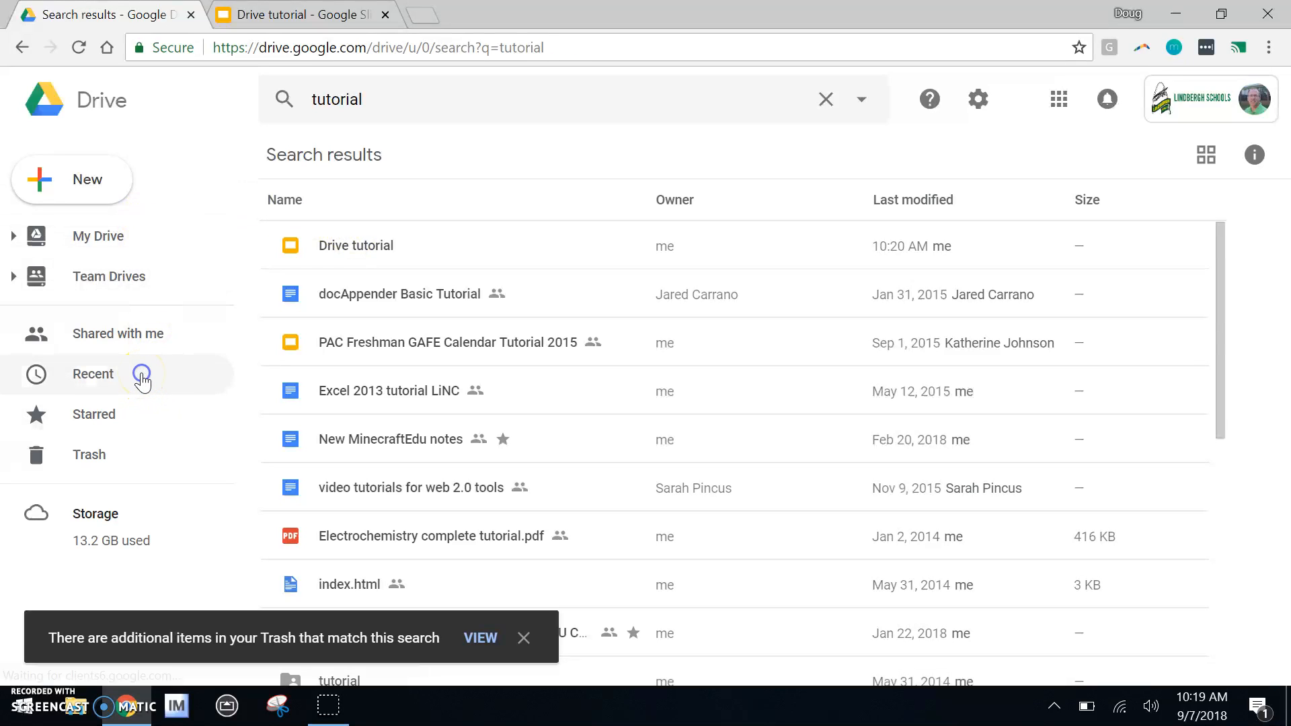
pyautogui.click(93, 374)
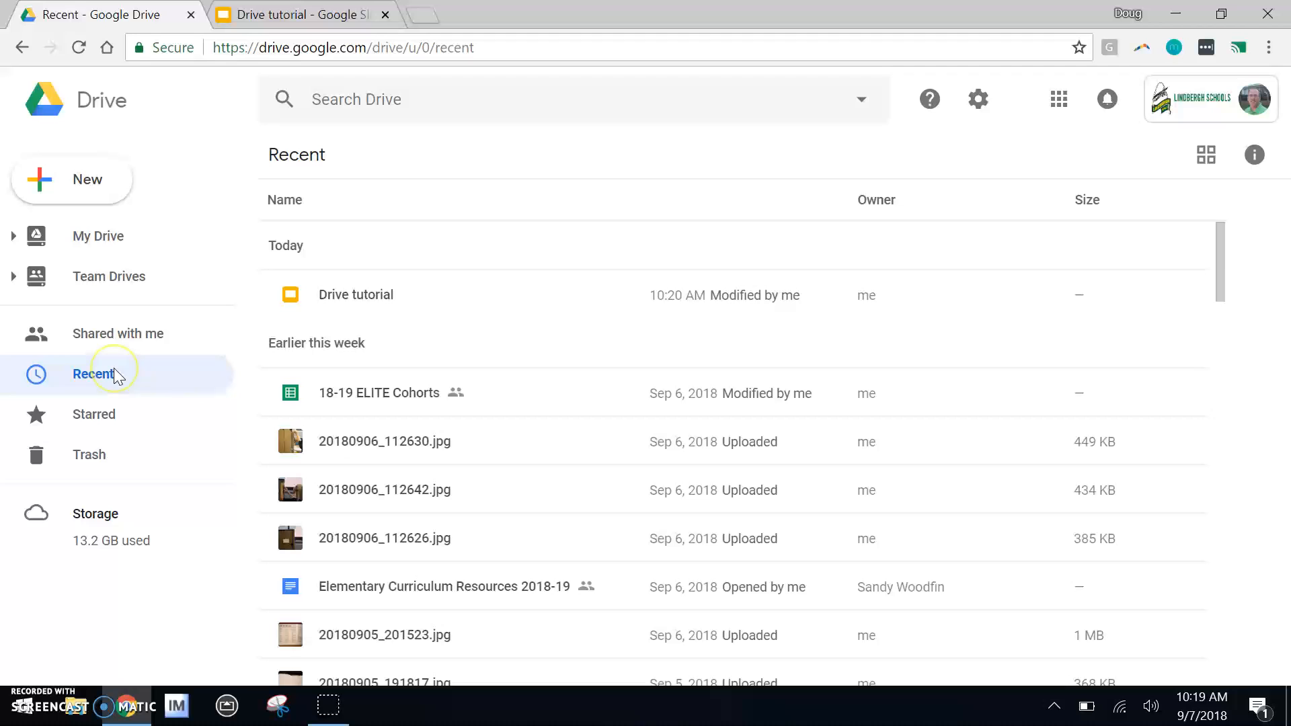
pyautogui.moveTo(121, 236)
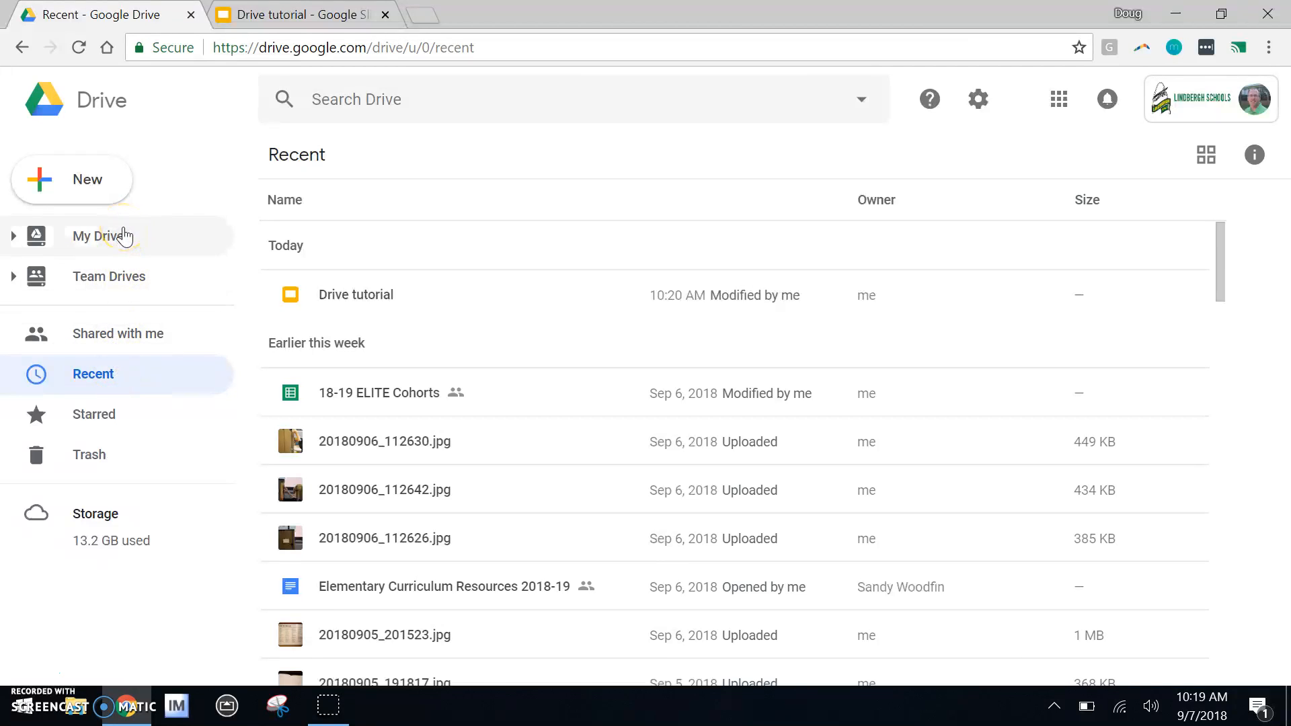
pyautogui.click(99, 236)
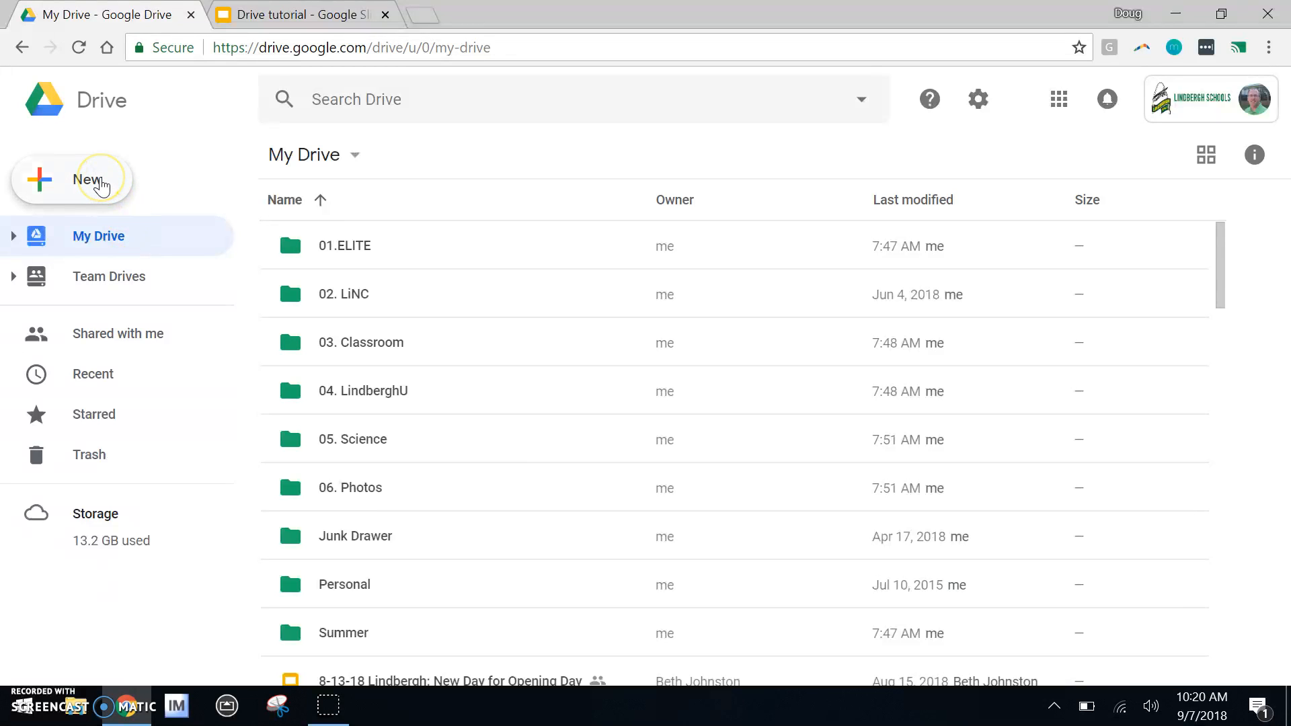
# - Create a new folder named 'Drive Class' in My Drive
pyautogui.click(72, 179)
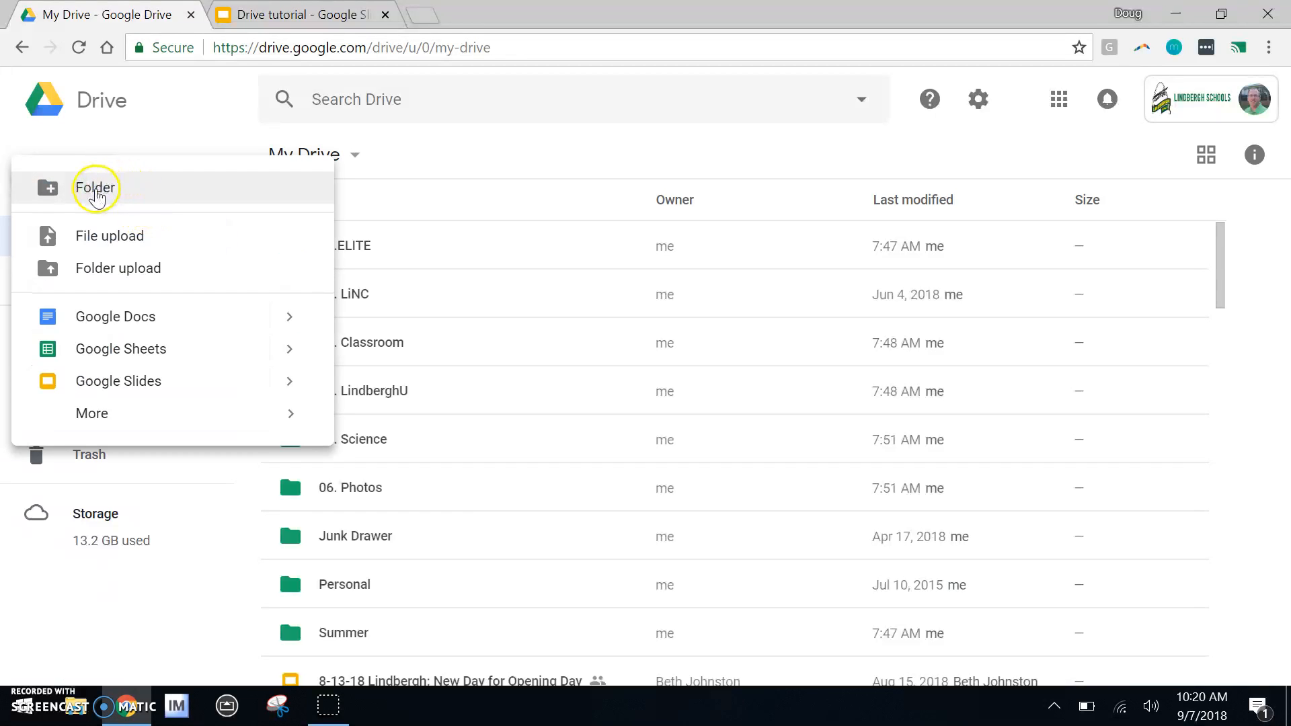
pyautogui.click(95, 188)
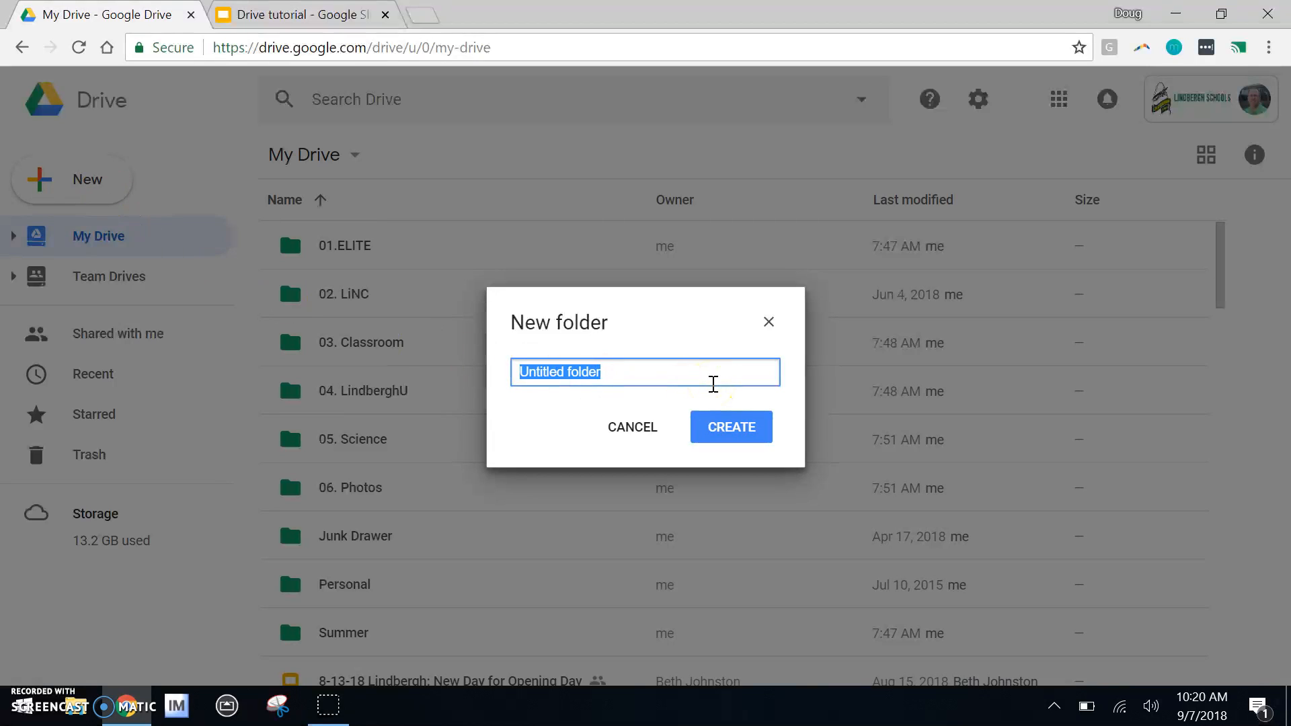
pyautogui.write('D')
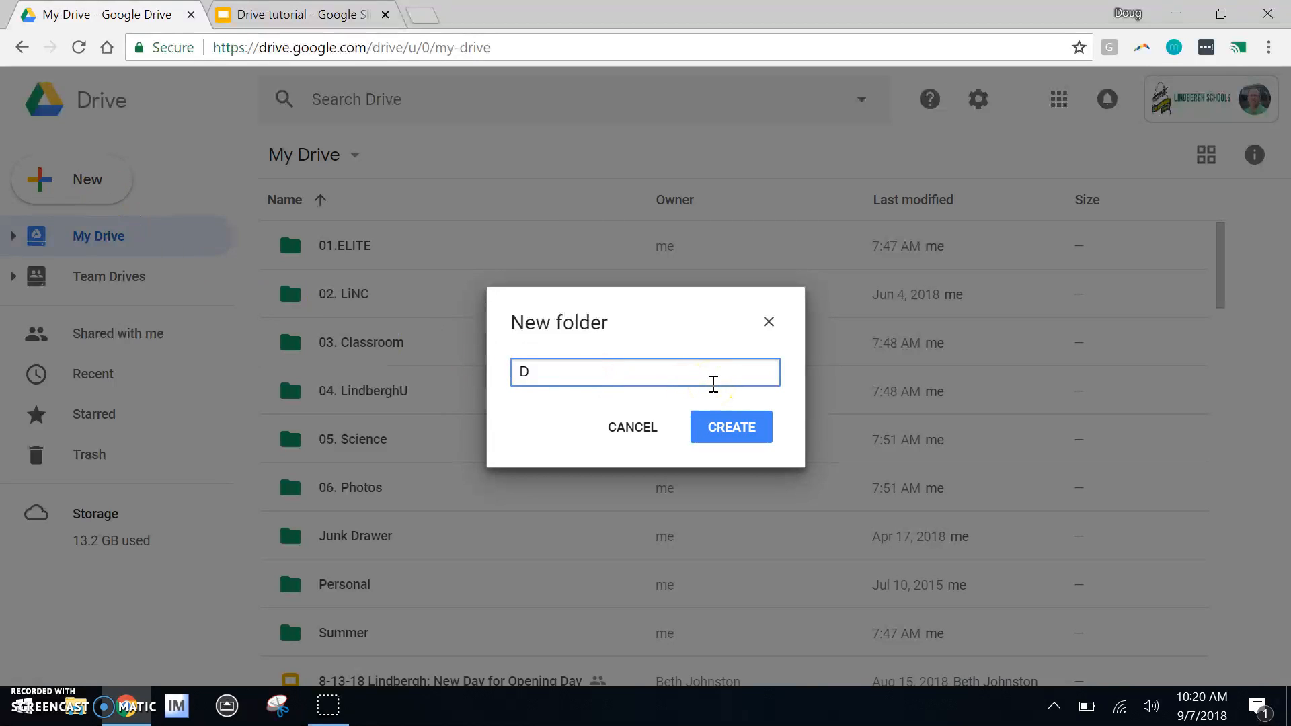
pyautogui.write('rive Class')
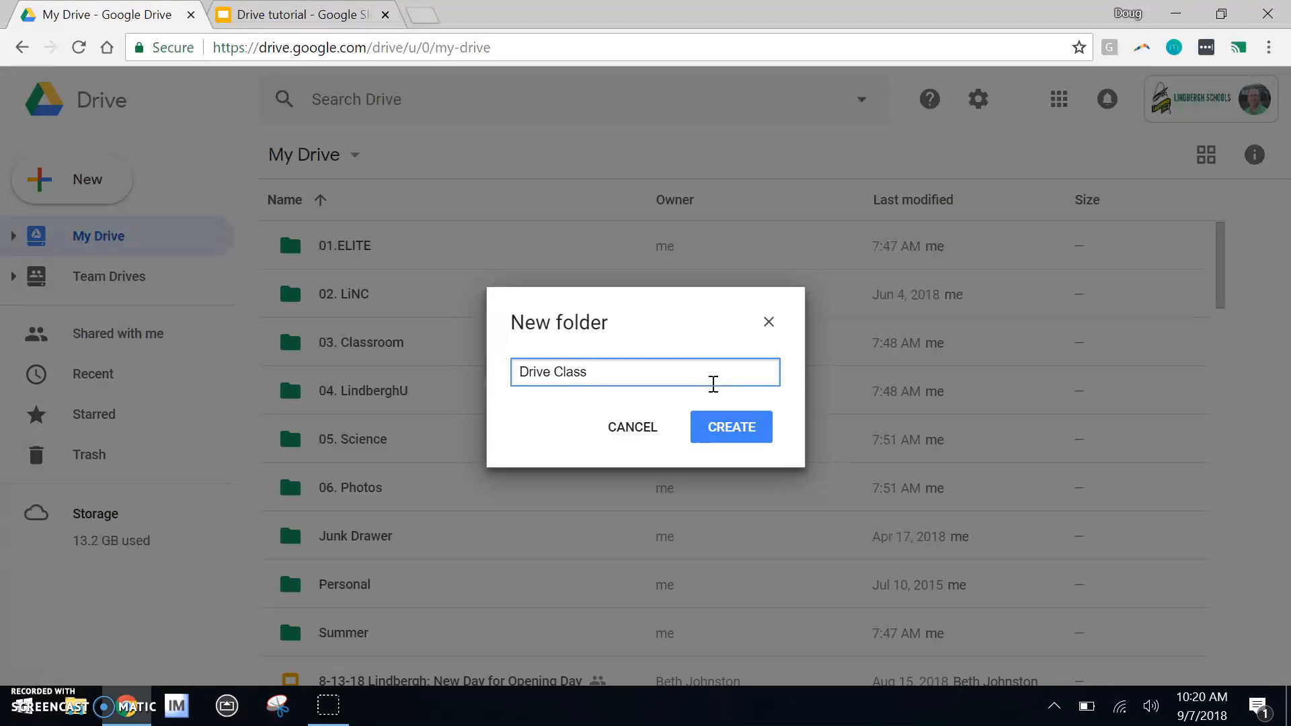
pyautogui.click(730, 426)
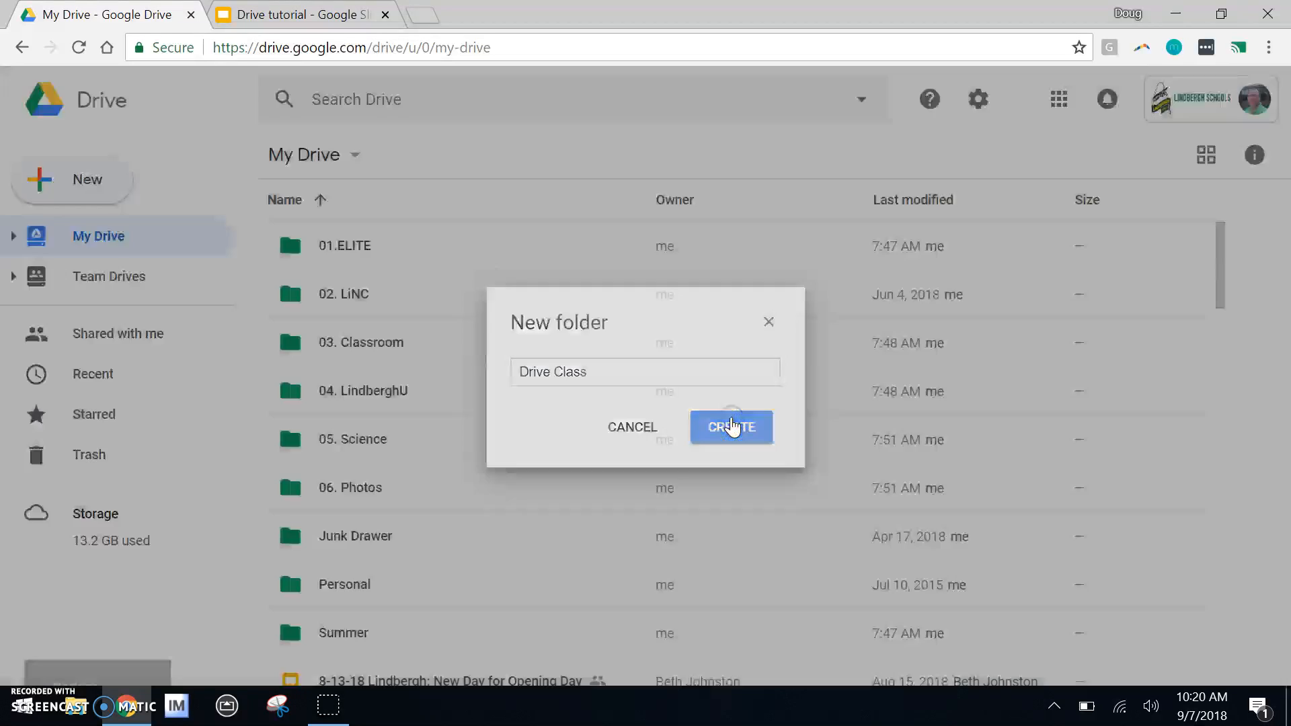
pyautogui.click(730, 426)
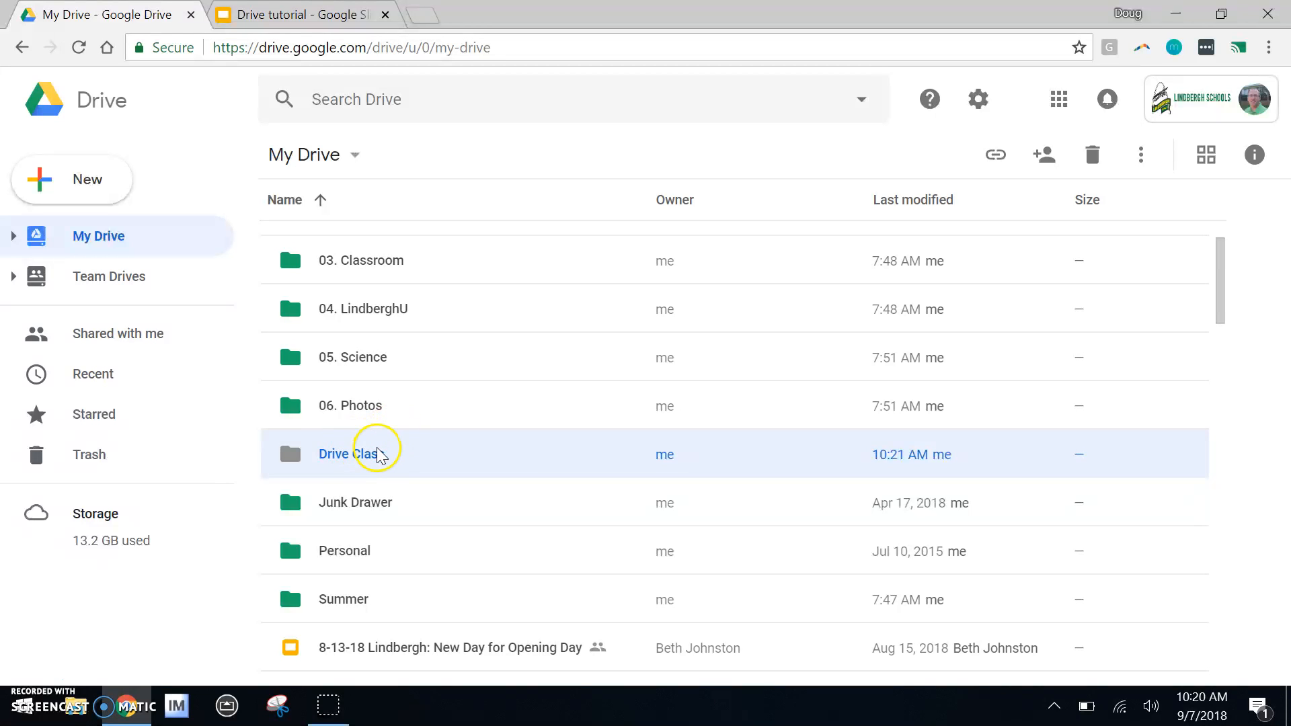
pyautogui.moveTo(393, 364)
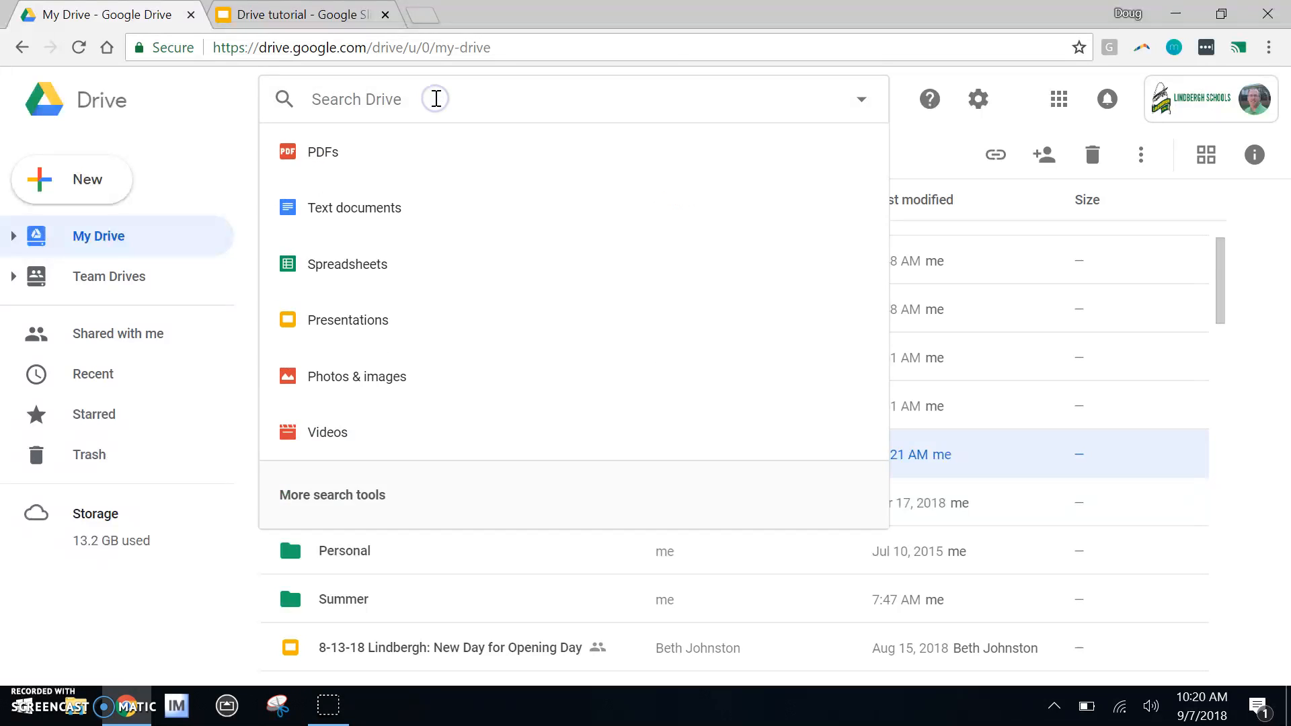
# - Find 'tutorial' and drag Drive tutorial into the Drive Class sidebar folder, then return to My Drive
pyautogui.write('tutorial')
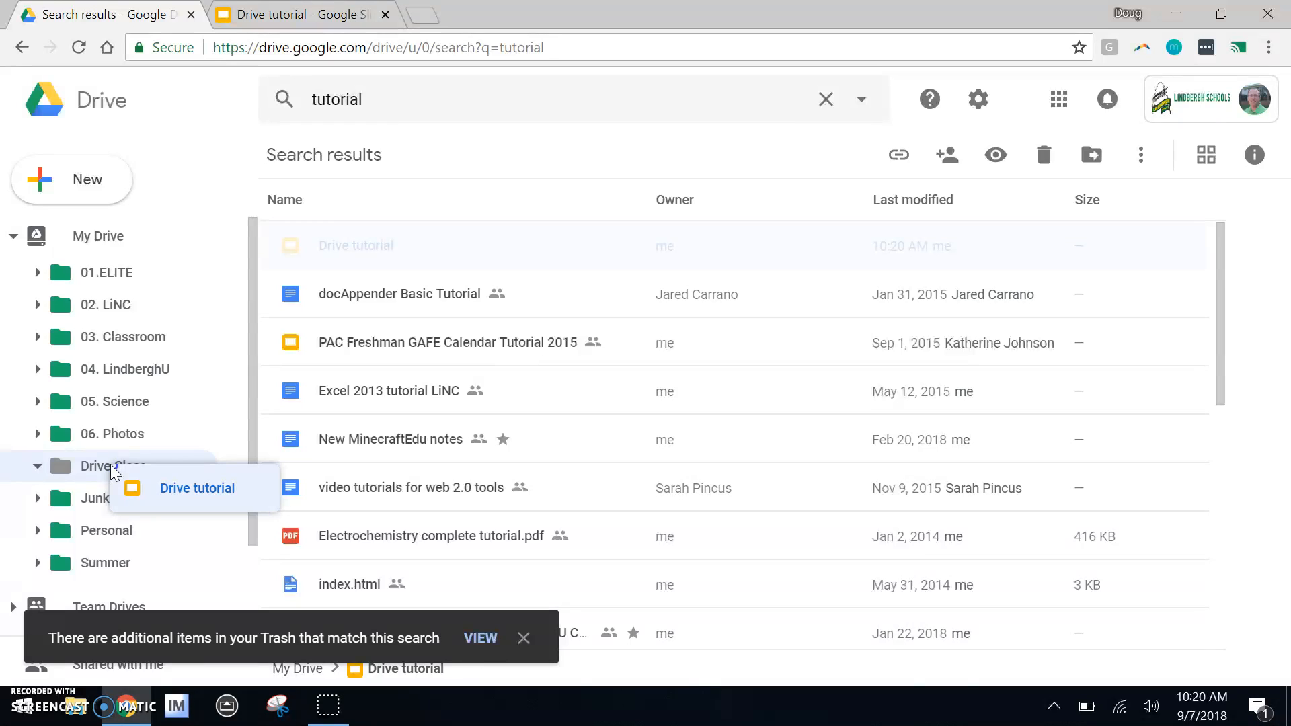
pyautogui.moveTo(355, 246); pyautogui.dragTo(111, 466)
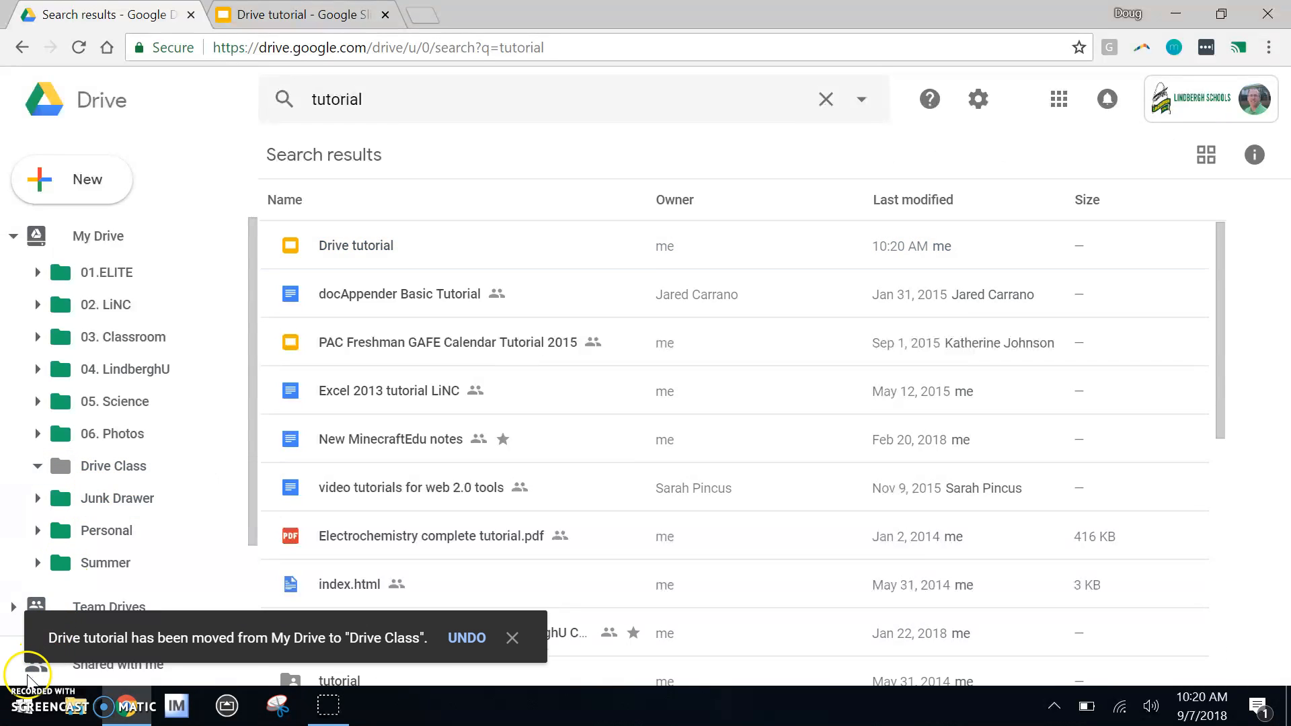
pyautogui.click(99, 236)
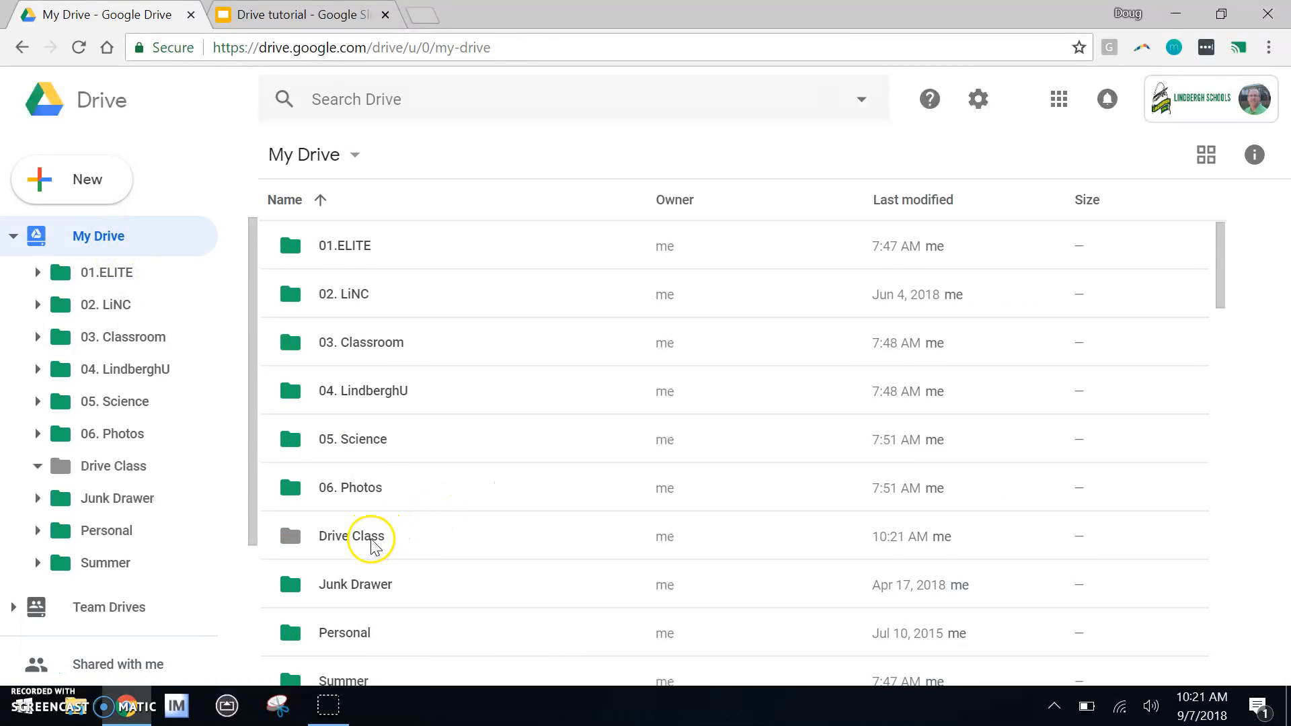
# - Look inside Drive Class, collapse the My Drive tree, view Recent, then open Shared with me
pyautogui.doubleClick(355, 536)
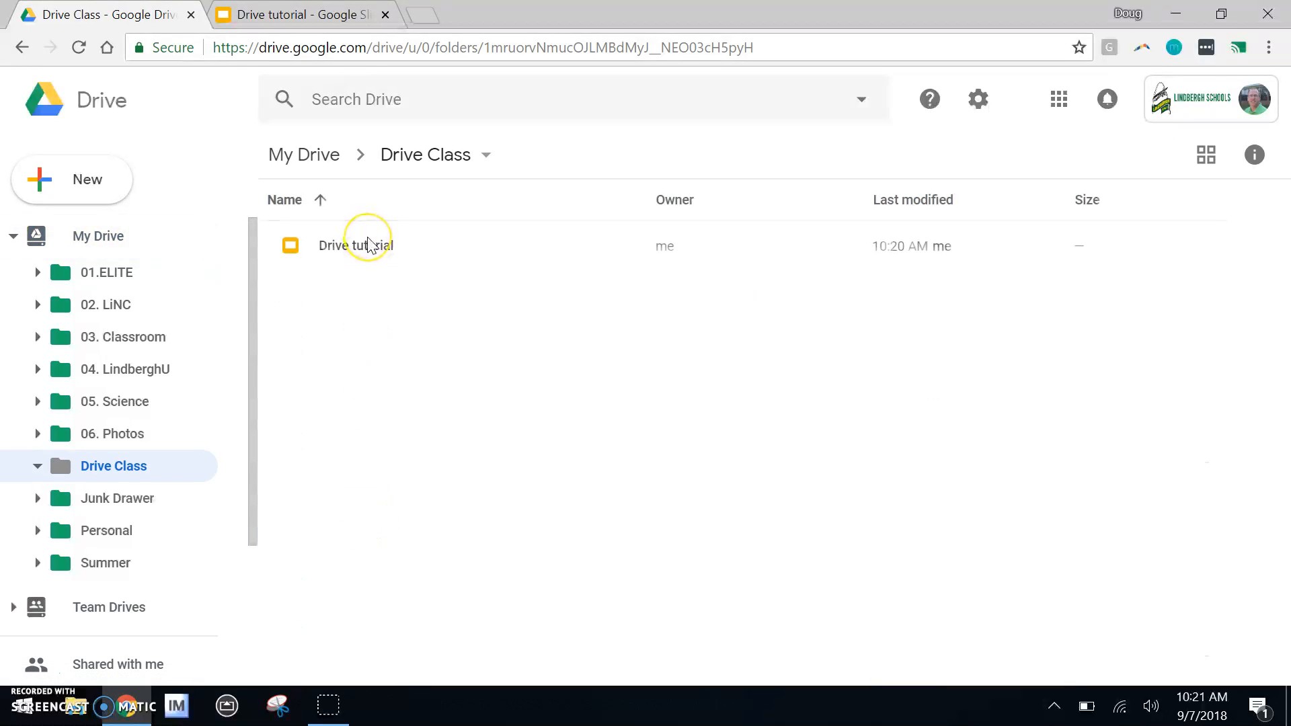
pyautogui.click(98, 236)
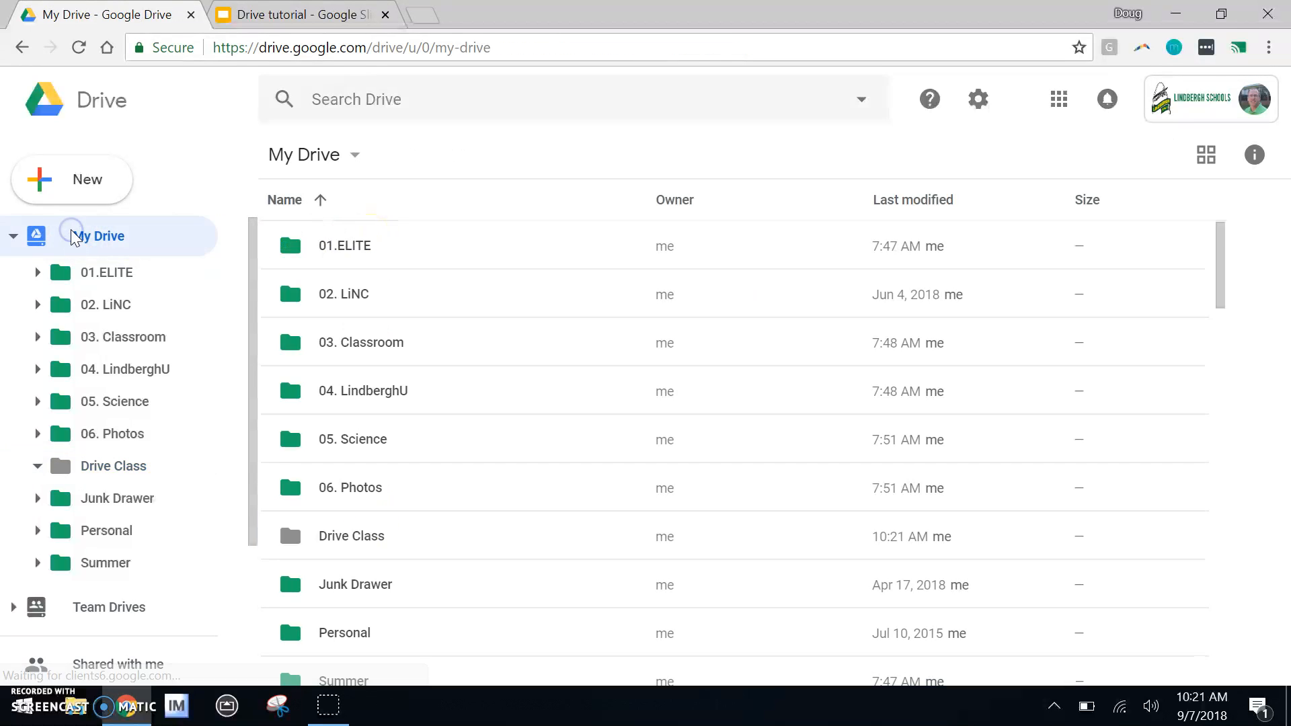
pyautogui.click(14, 236)
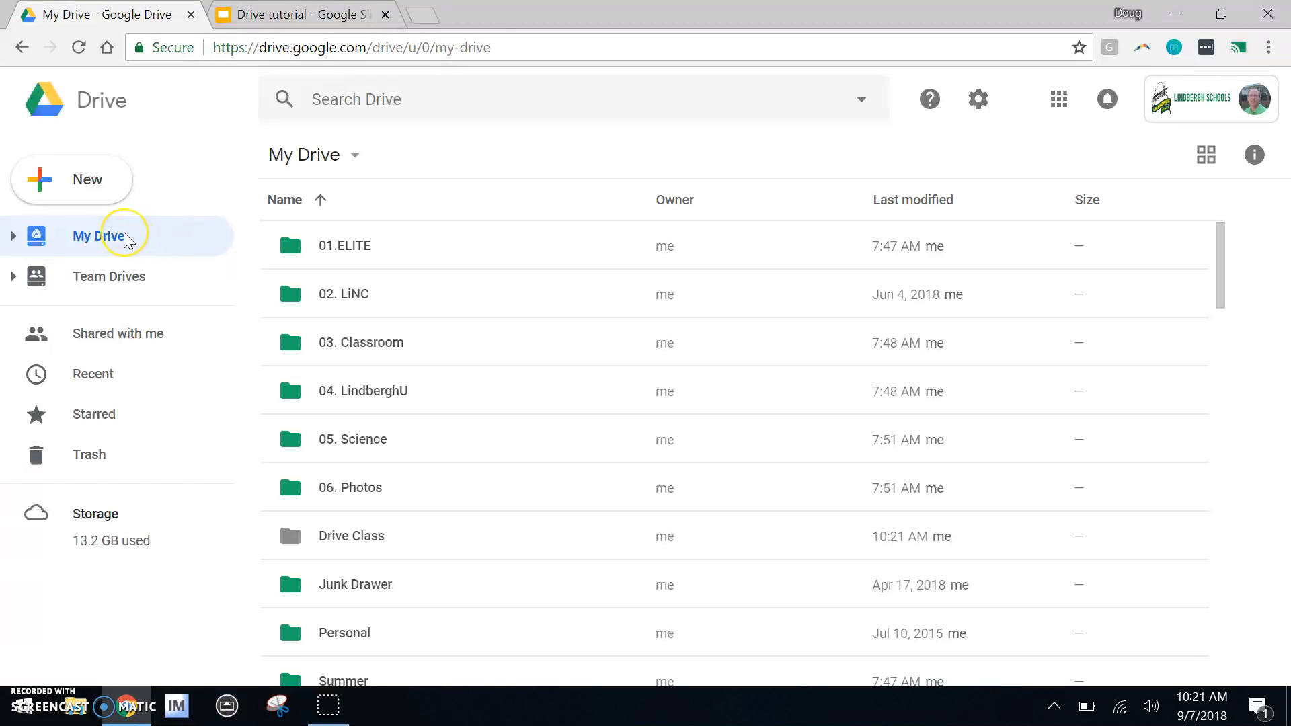
pyautogui.moveTo(319, 275)
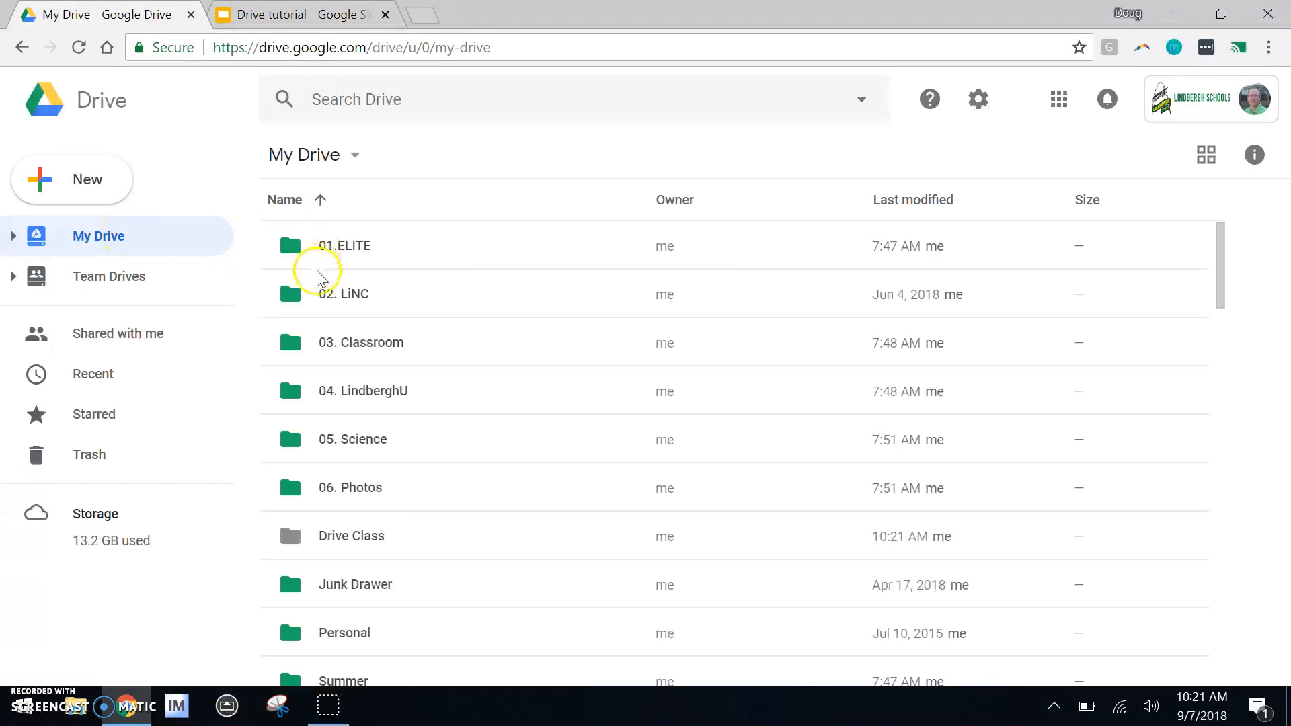
pyautogui.moveTo(185, 239)
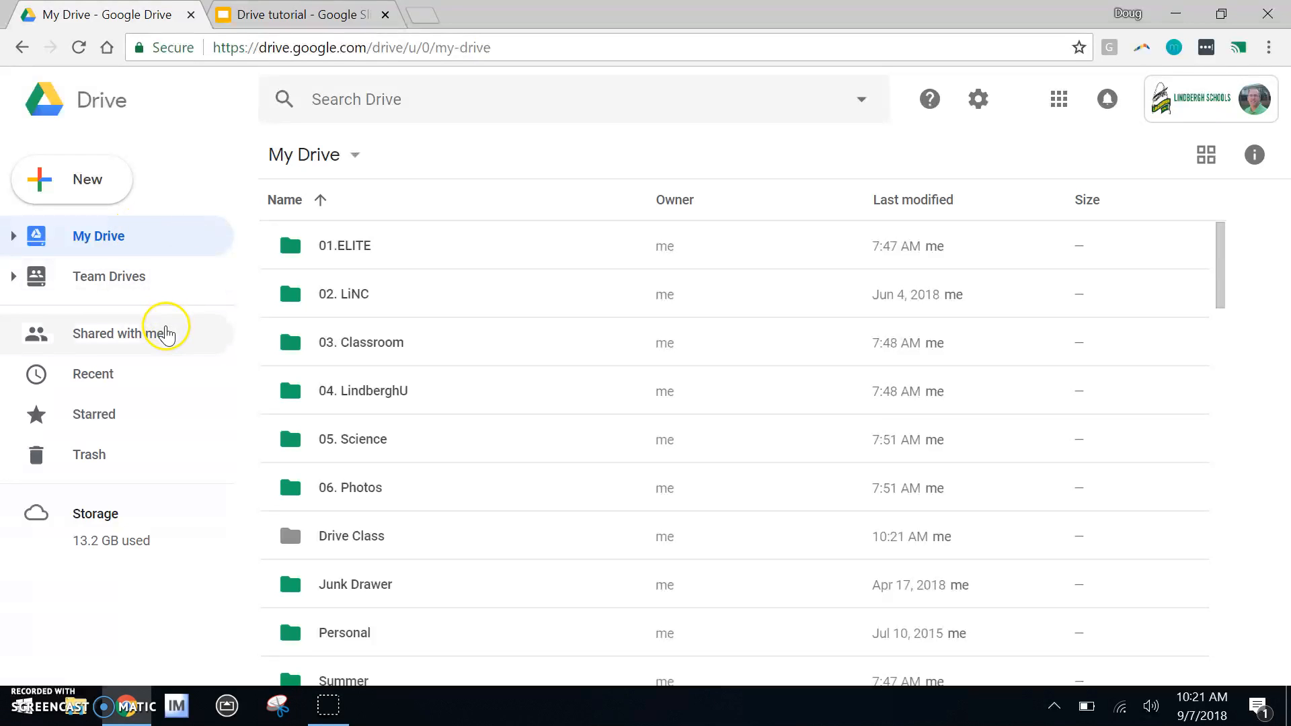
pyautogui.click(93, 373)
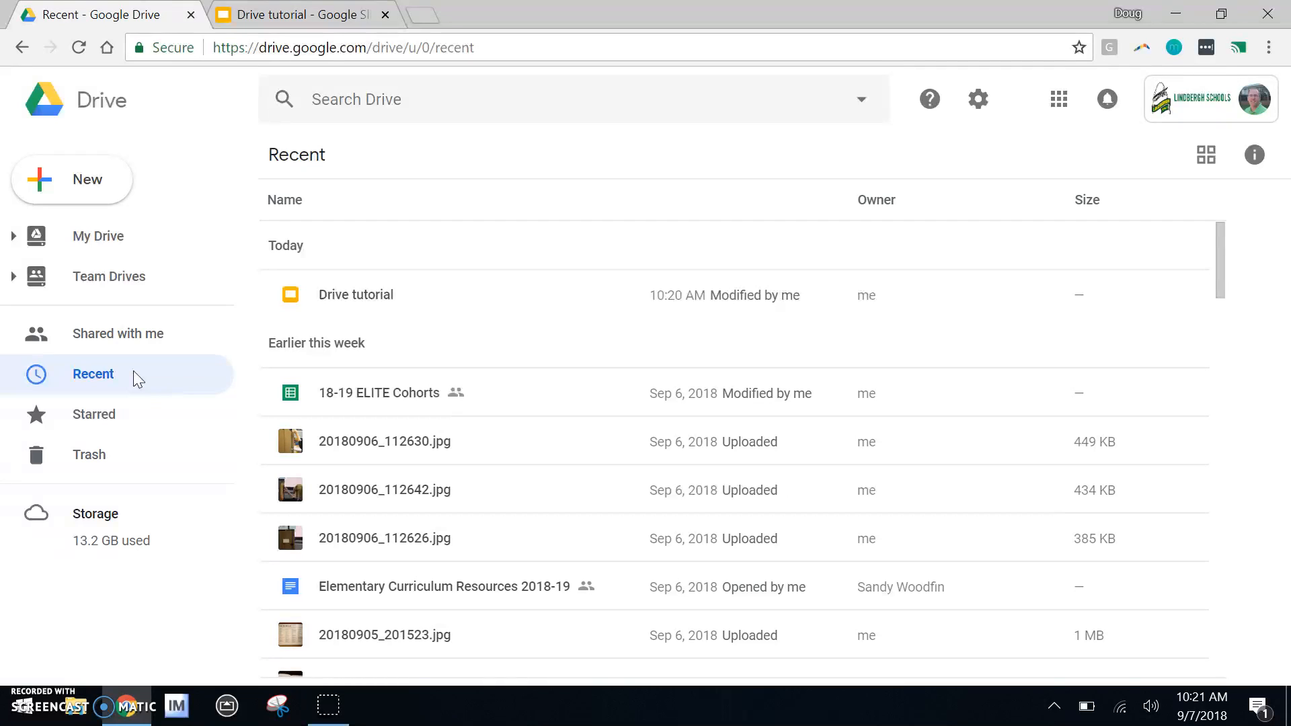
pyautogui.moveTo(117, 333)
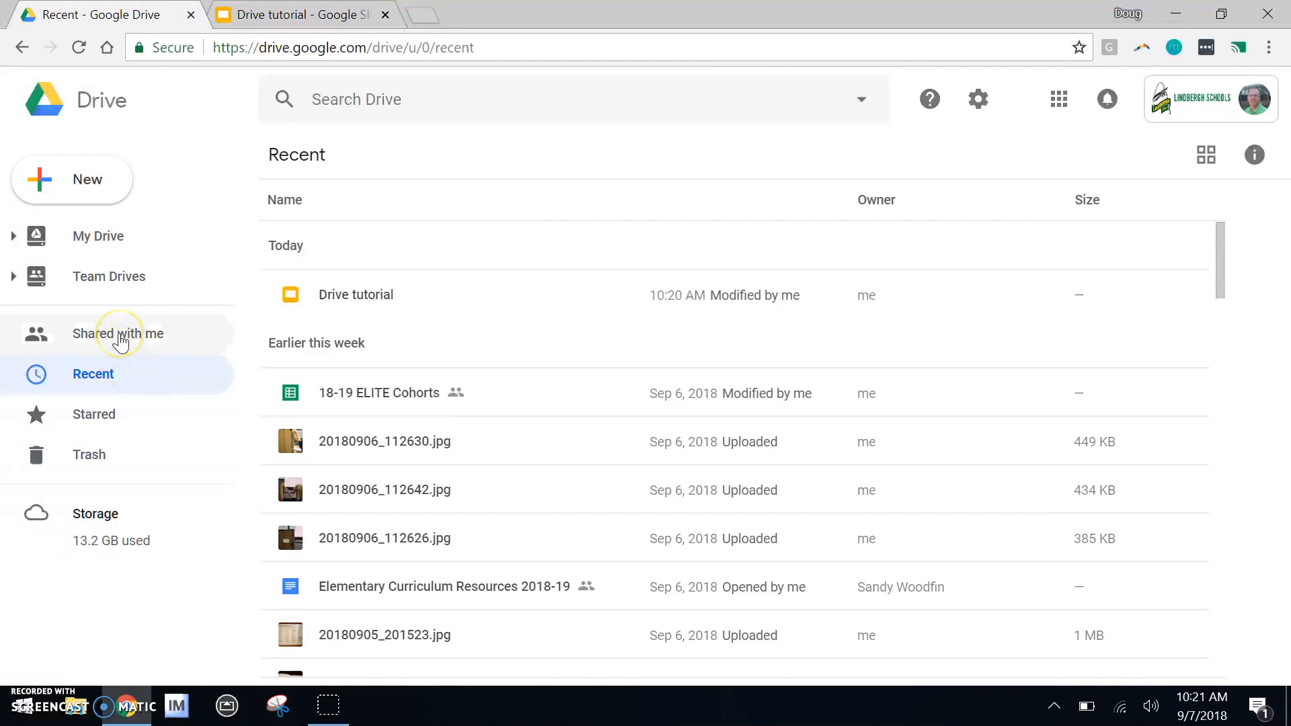
pyautogui.click(117, 334)
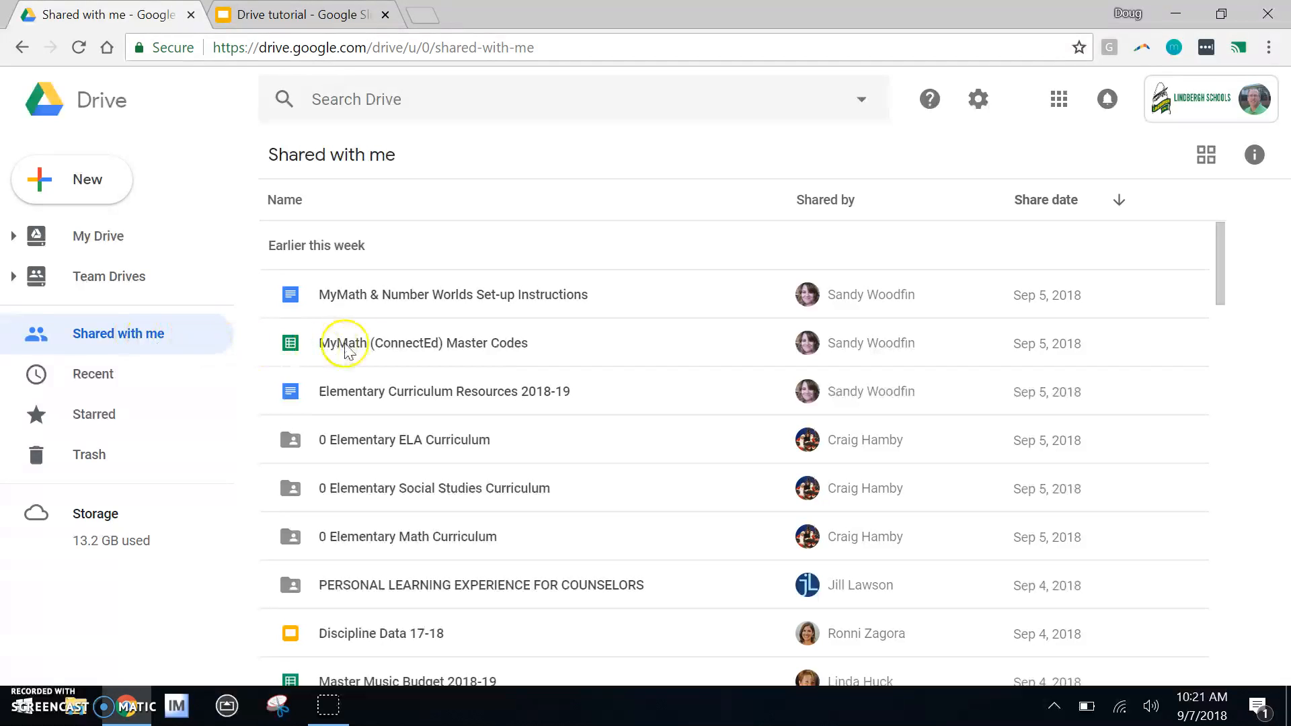
# - Add the shared '0 Elementary ELA Curriculum' folder to My Drive
pyautogui.click(404, 440)
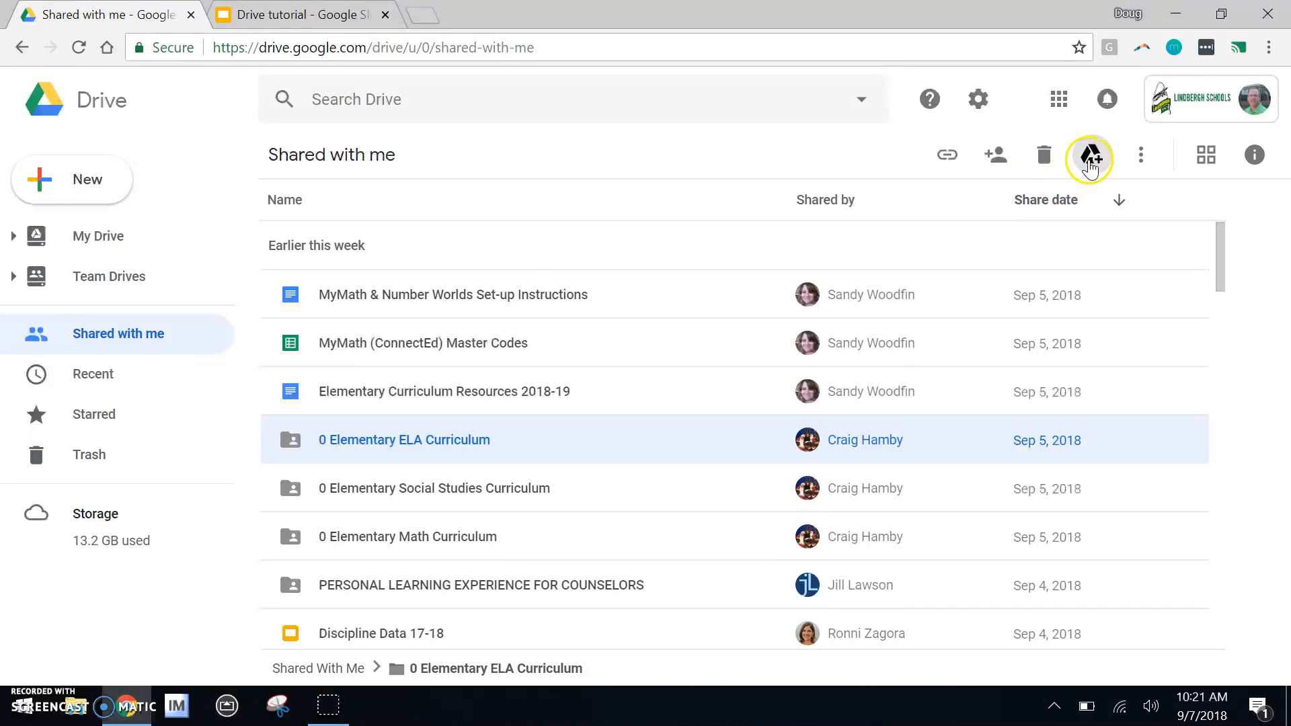
pyautogui.moveTo(1090, 156)
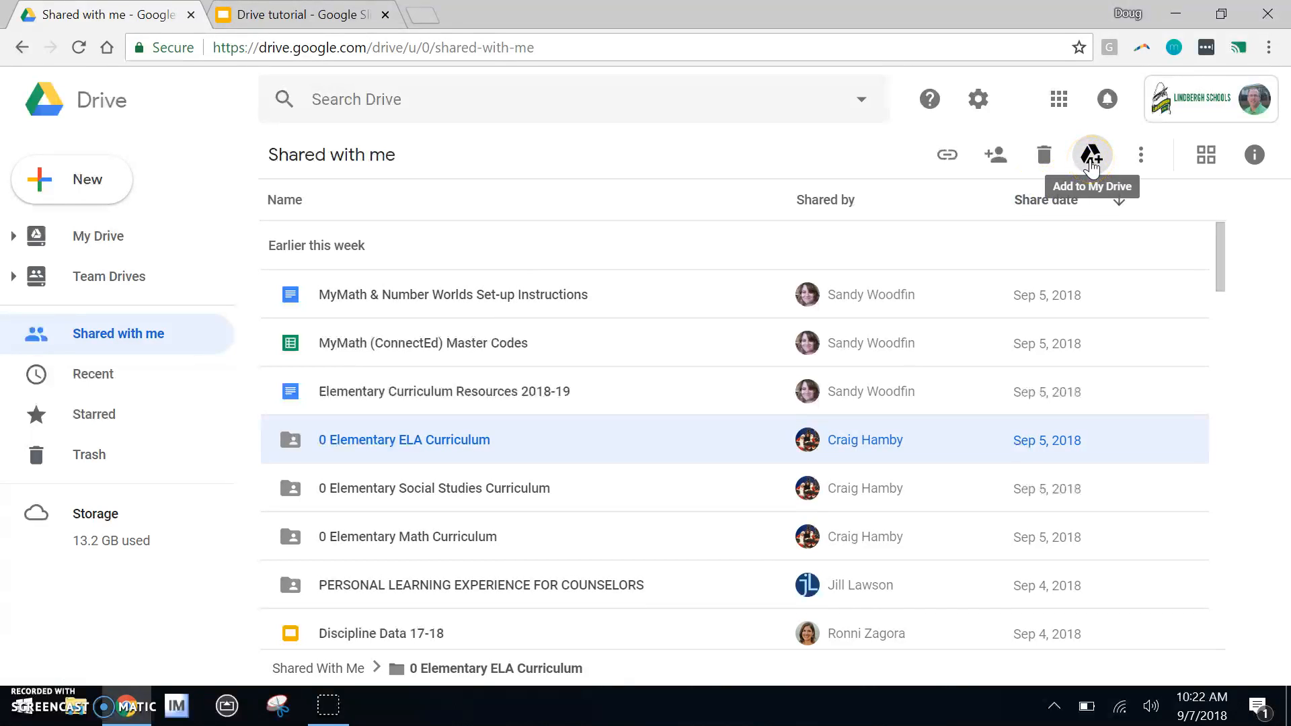
pyautogui.click(1092, 155)
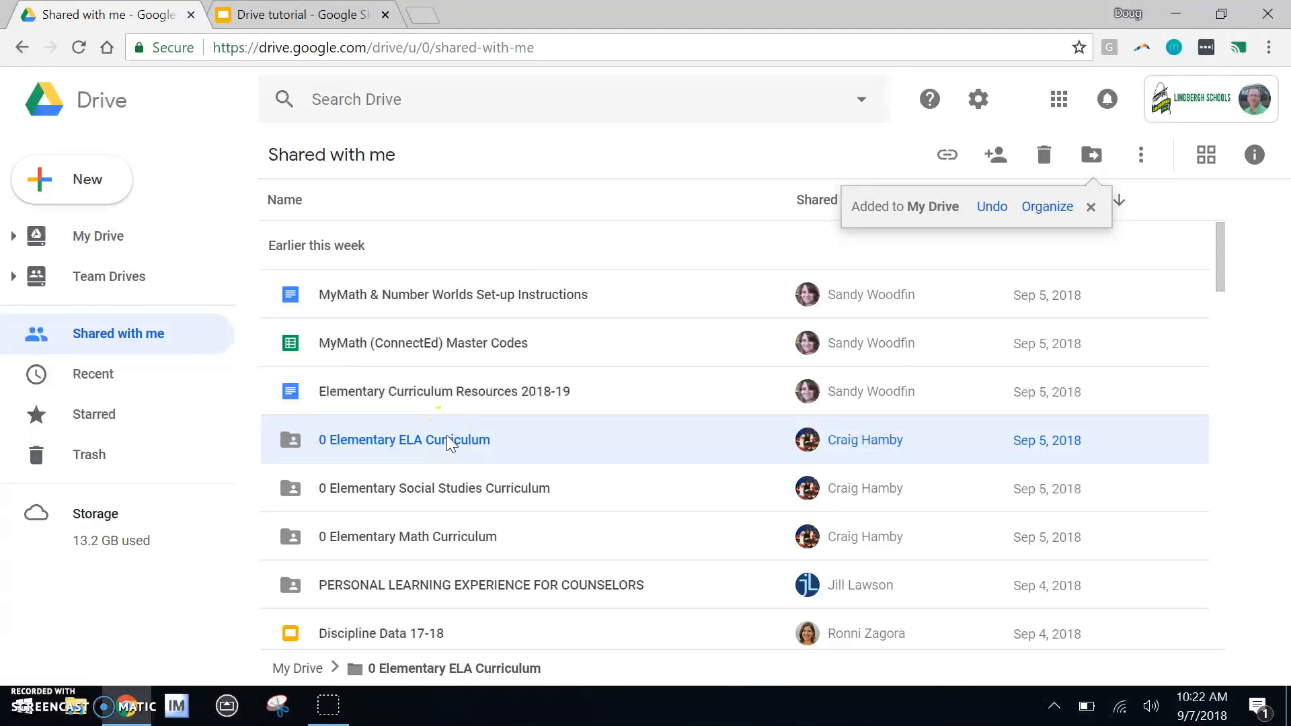
pyautogui.moveTo(107, 593)
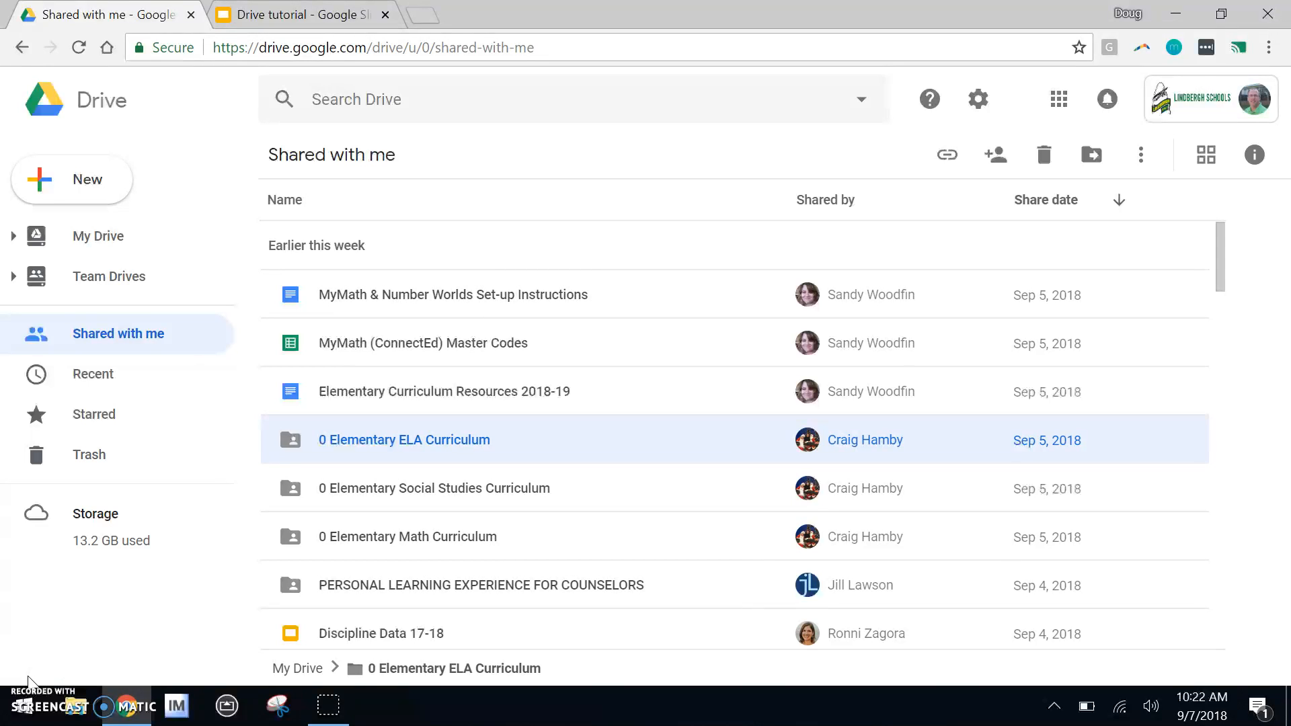
# - From My Drive, open Drive Class and select the Drive tutorial presentation
pyautogui.click(98, 236)
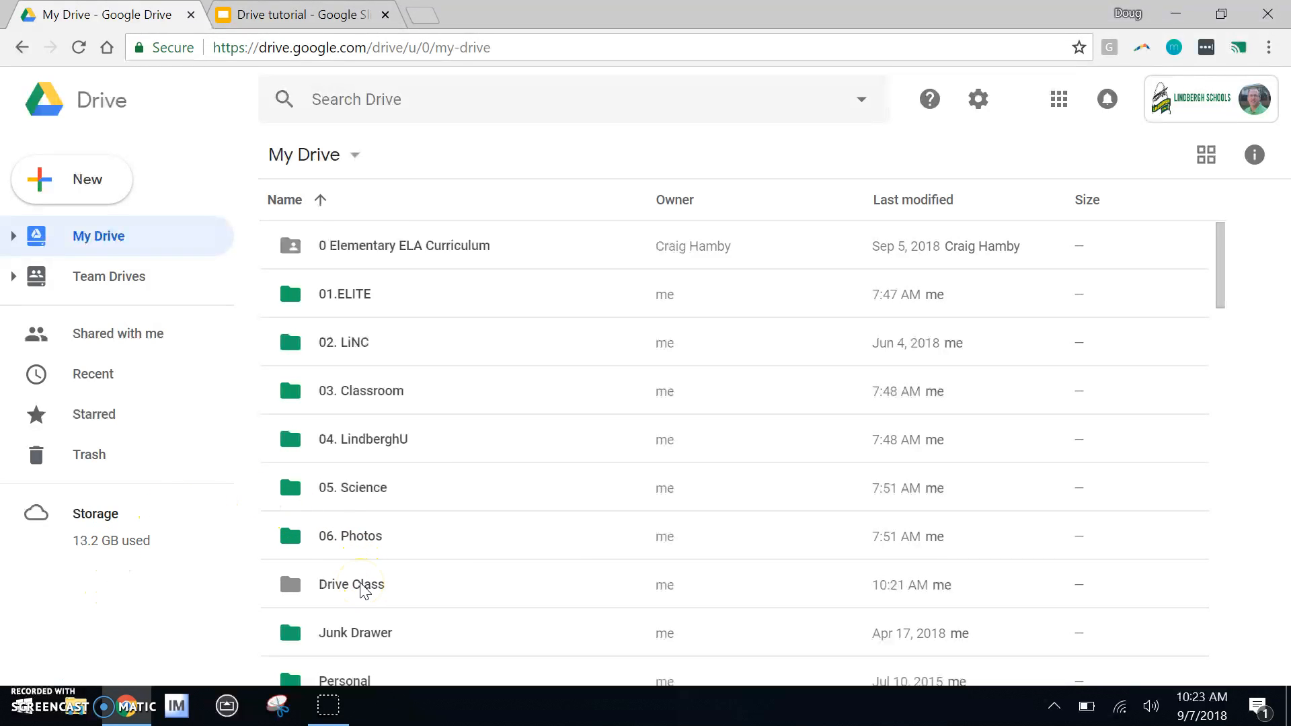
pyautogui.doubleClick(352, 584)
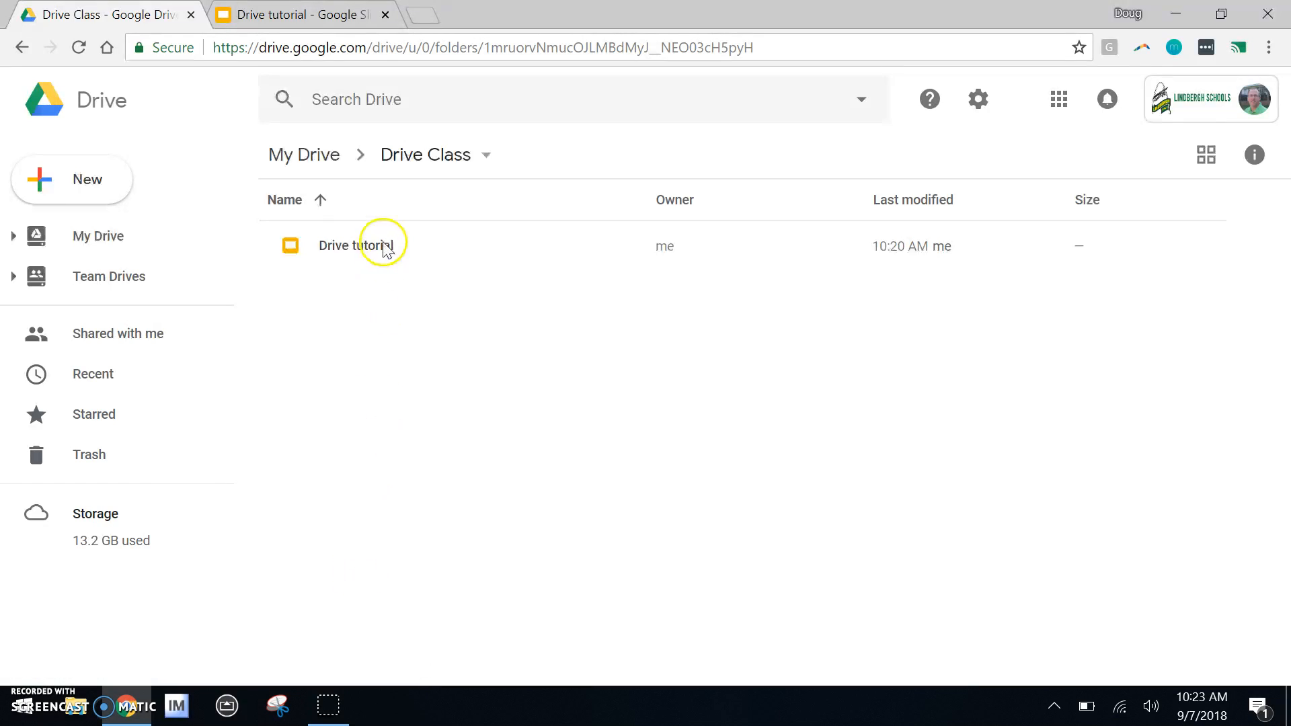
pyautogui.click(356, 245)
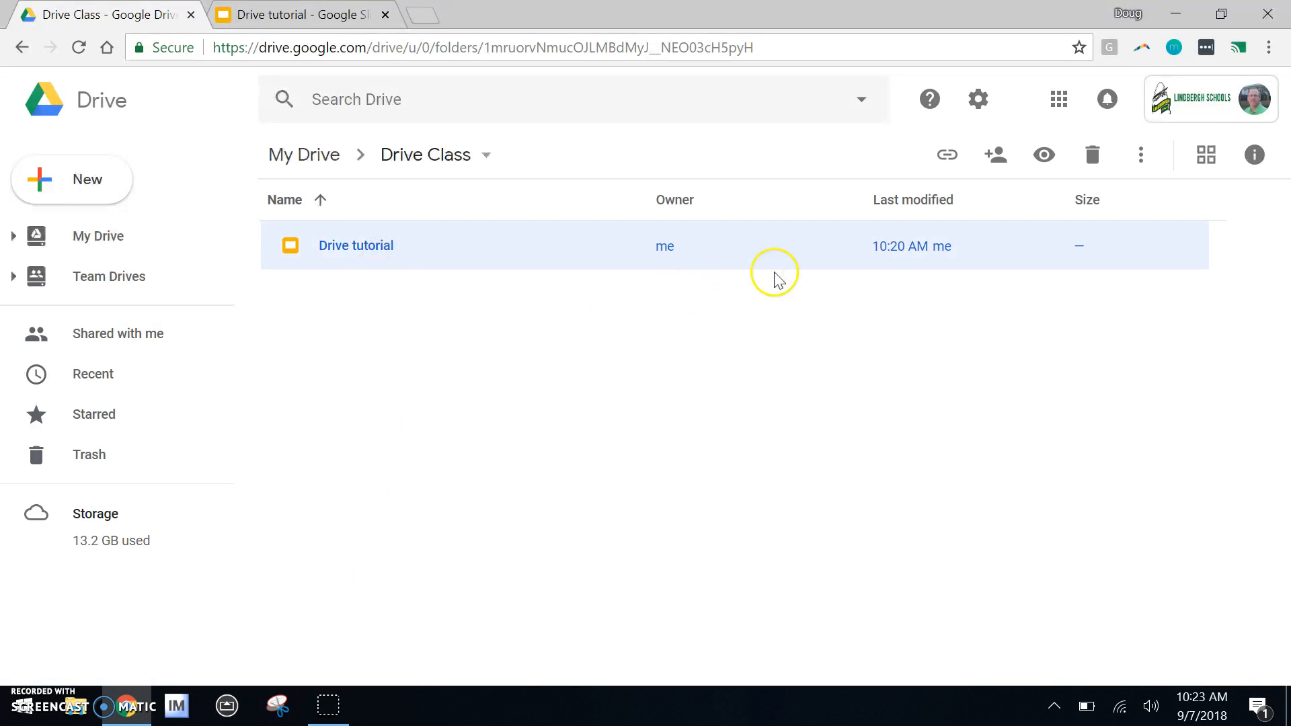
pyautogui.moveTo(423, 246)
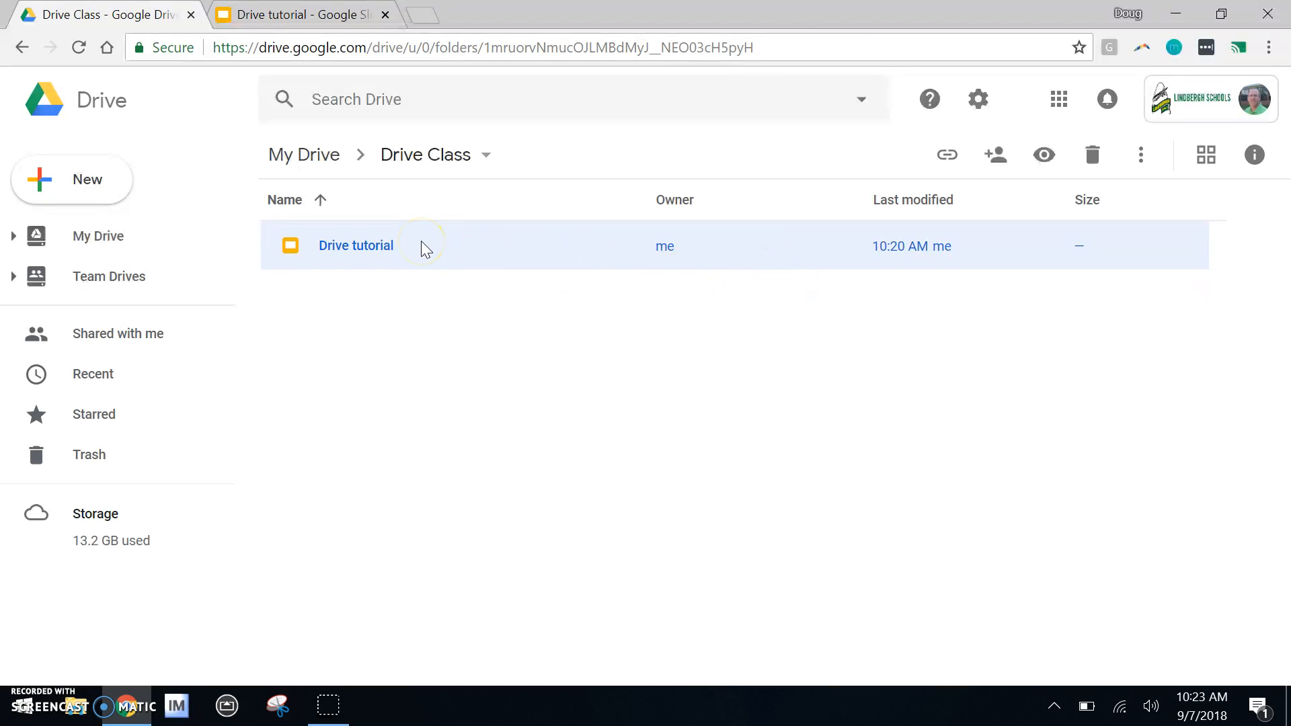
pyautogui.moveTo(951, 254)
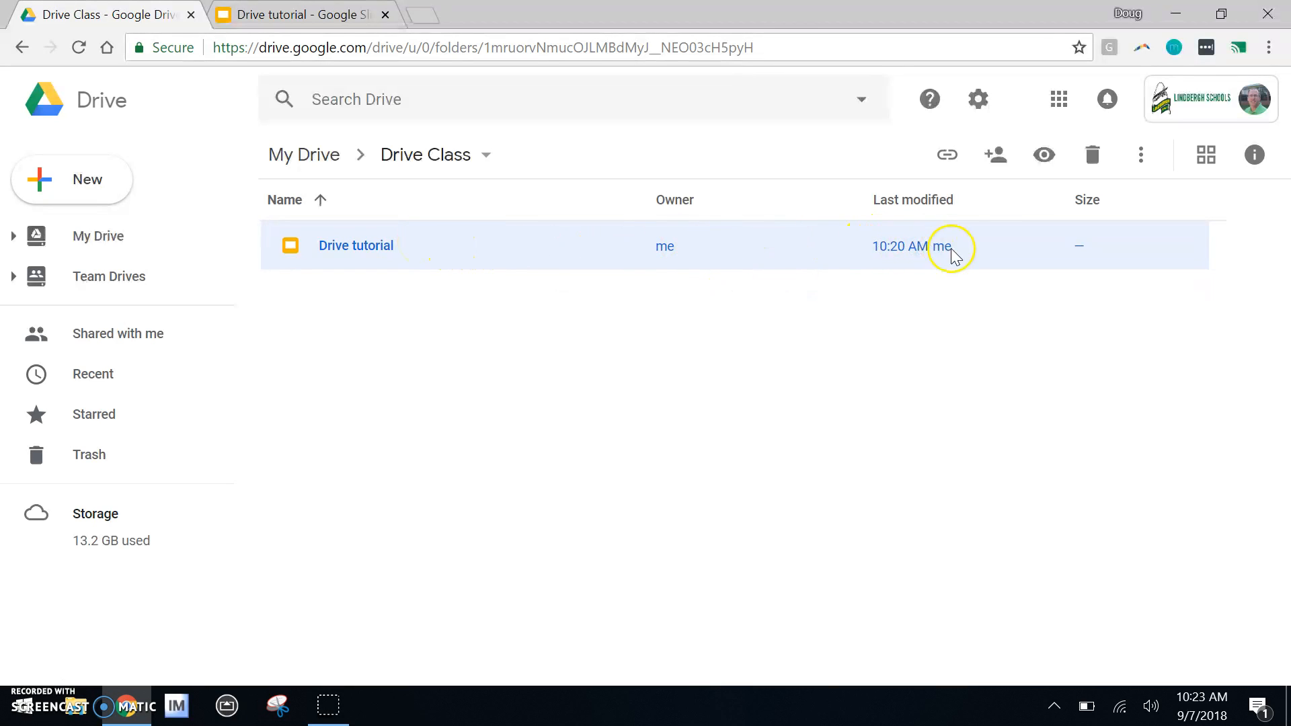
pyautogui.moveTo(995, 154)
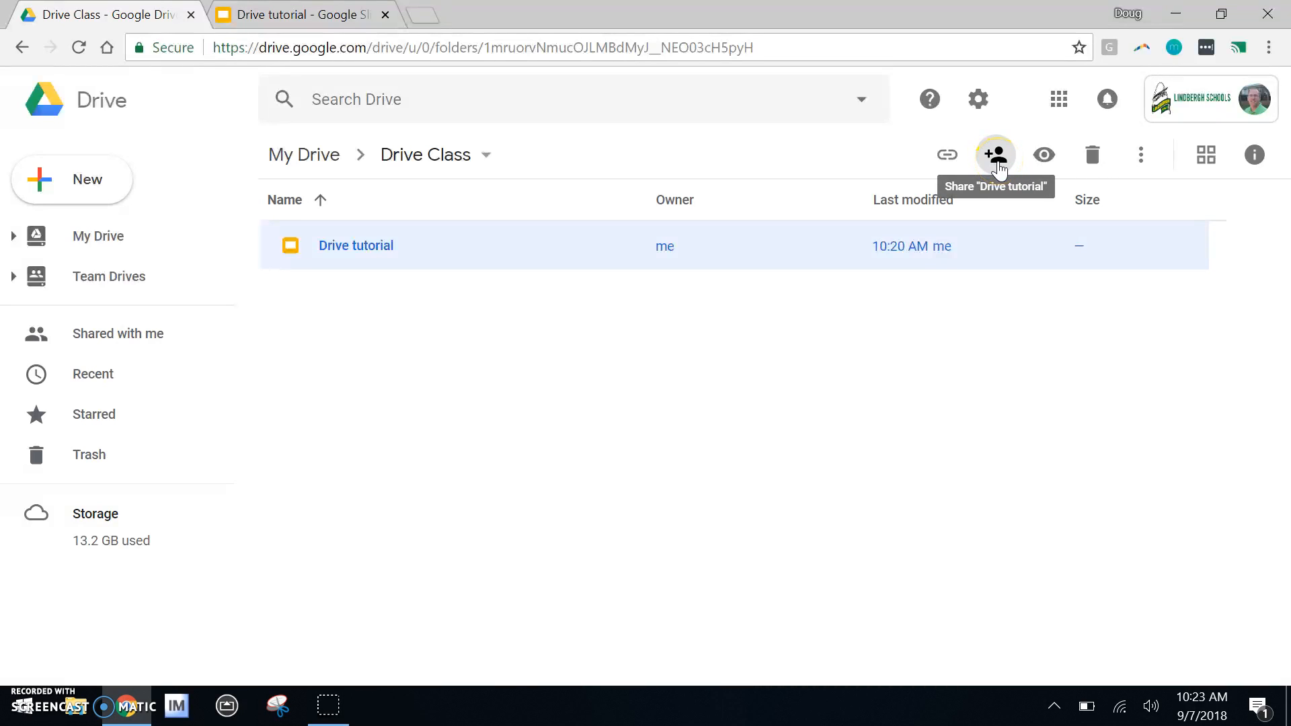
# - Share Drive tutorial as Can view with the suggested colleague, noting 'Here is my presentation.'
pyautogui.click(995, 154)
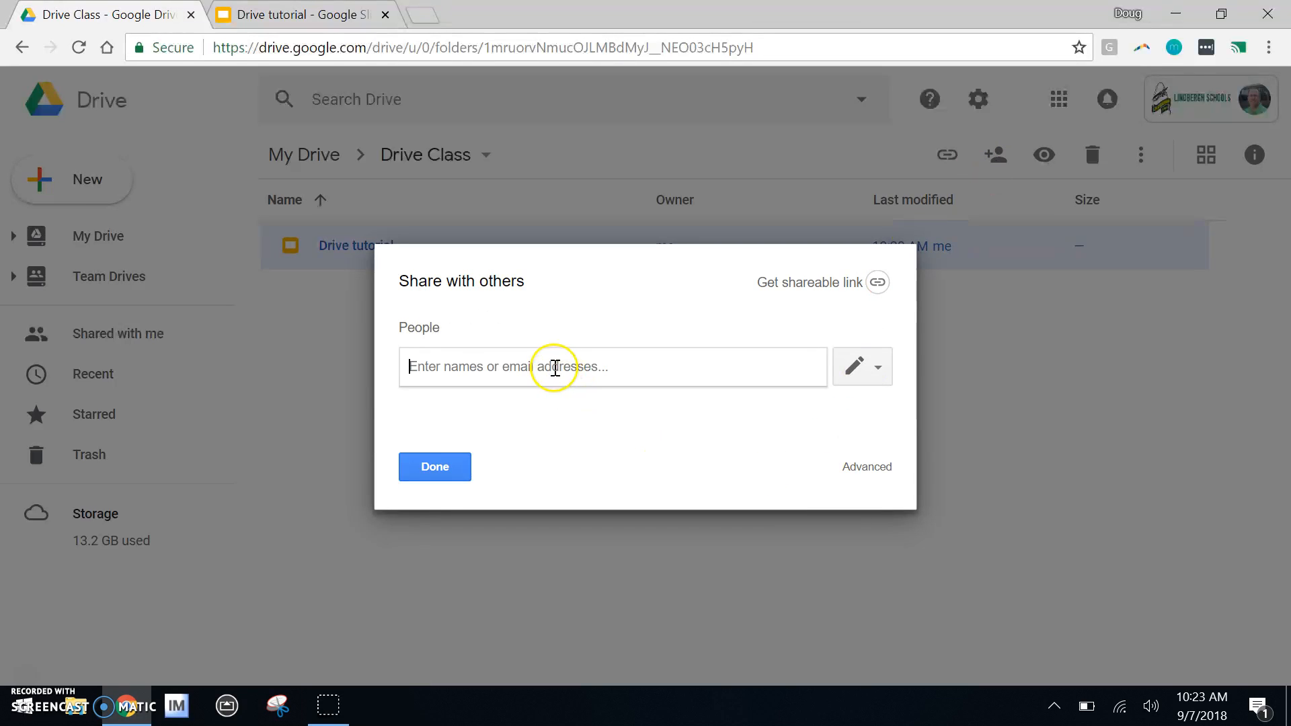
pyautogui.write('cd')
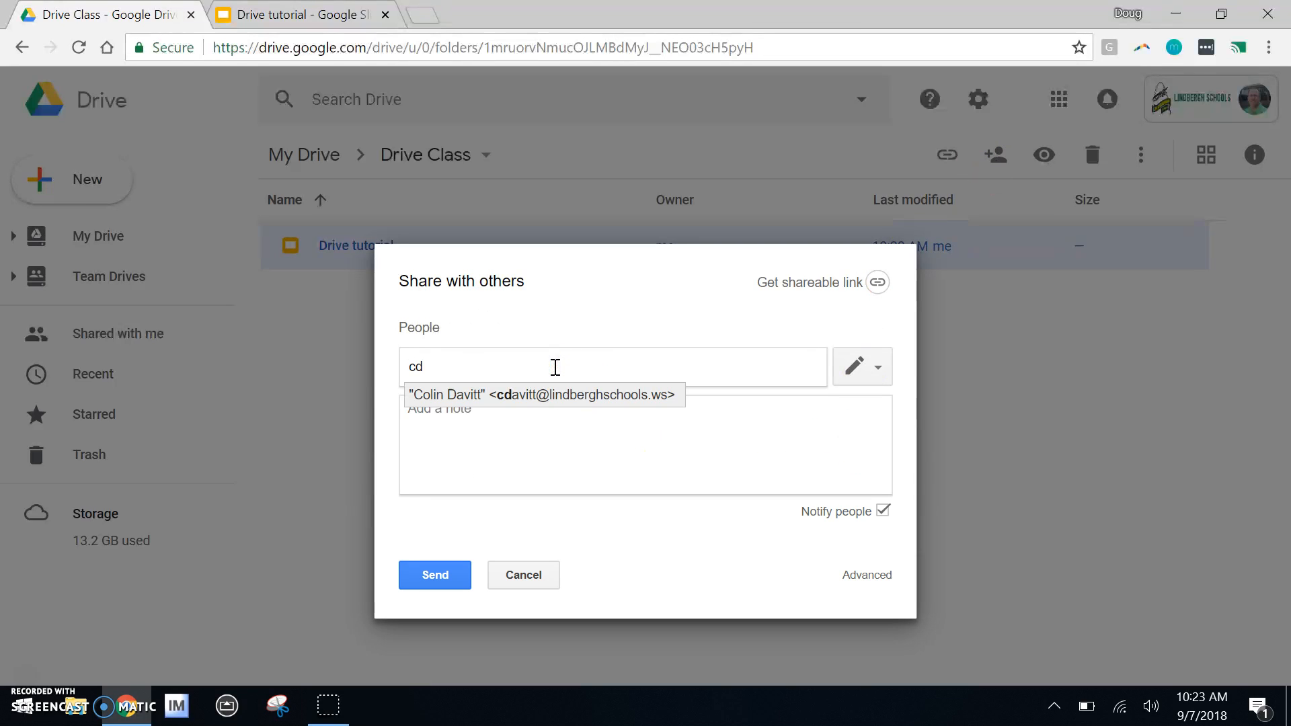
pyautogui.click(542, 395)
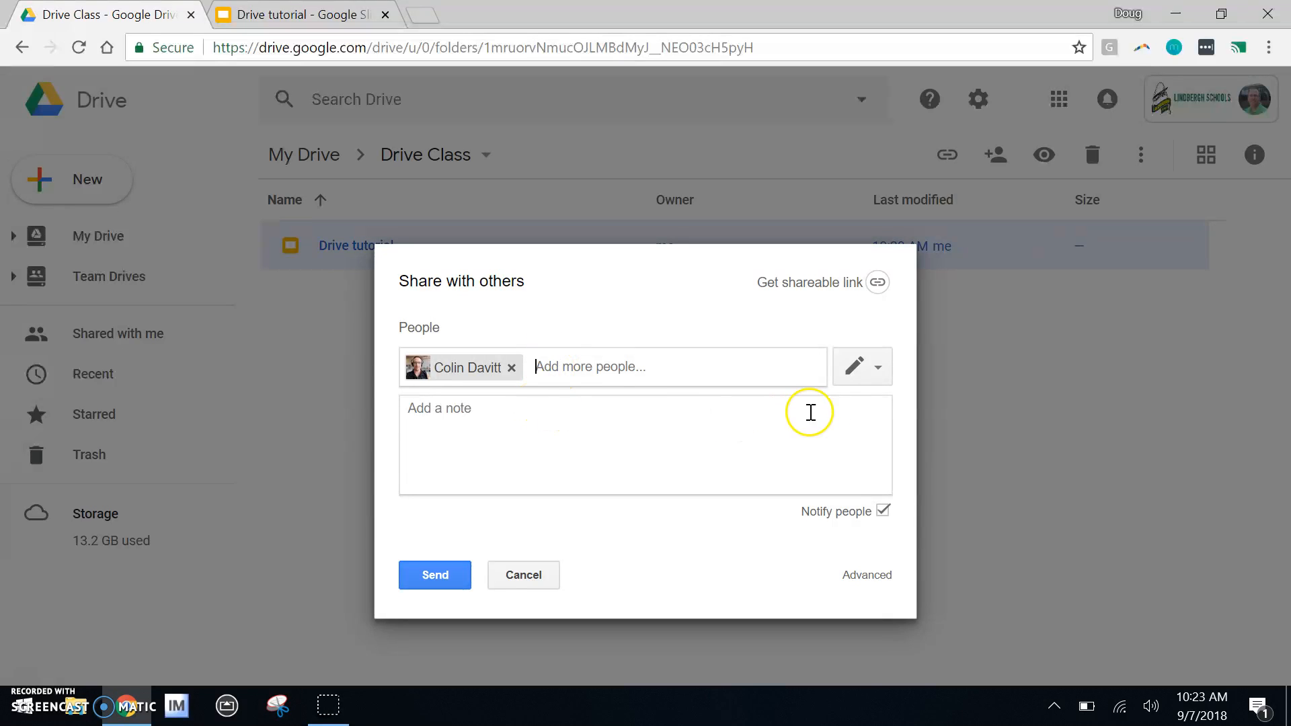
pyautogui.click(879, 366)
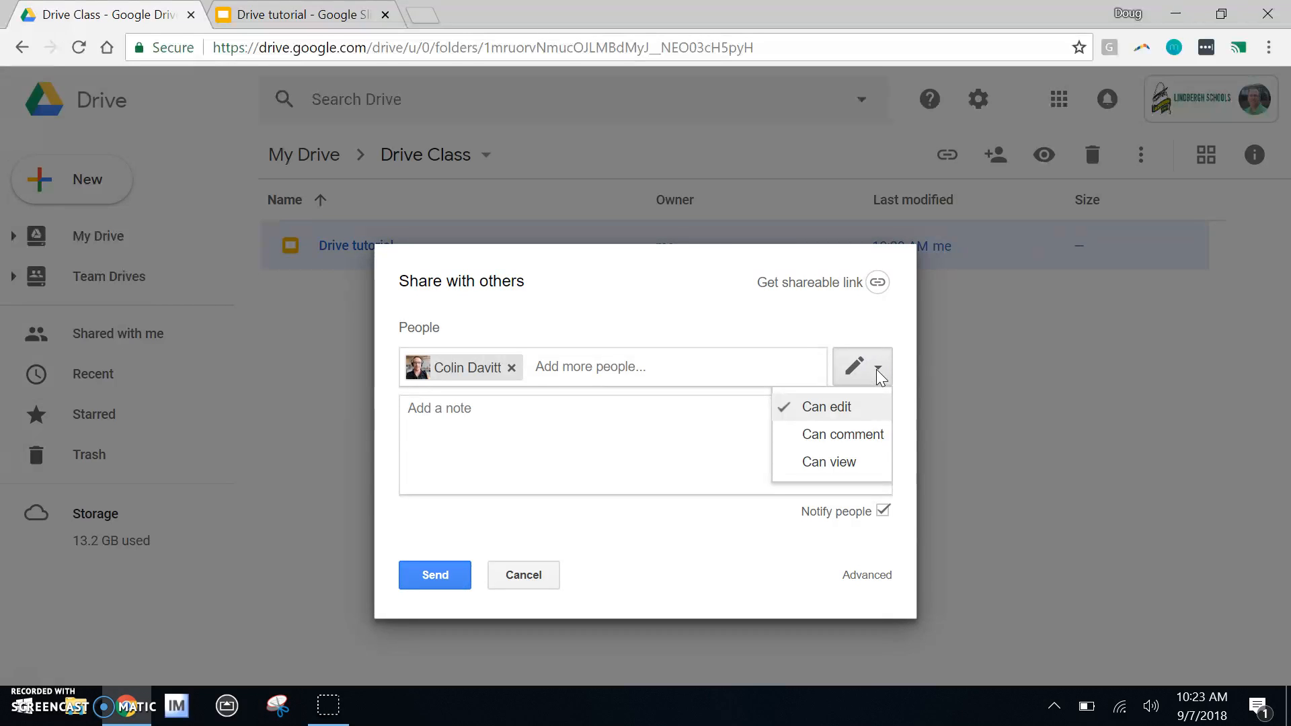
pyautogui.moveTo(865, 410)
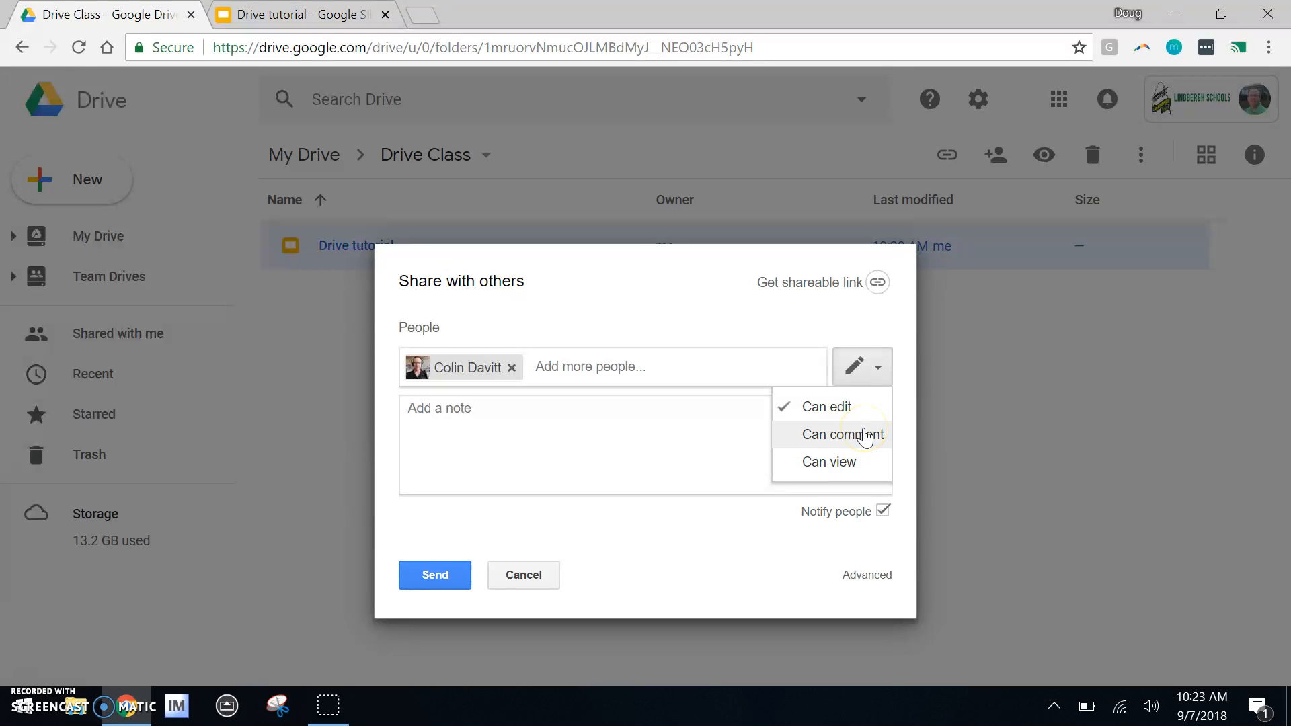
pyautogui.moveTo(859, 461)
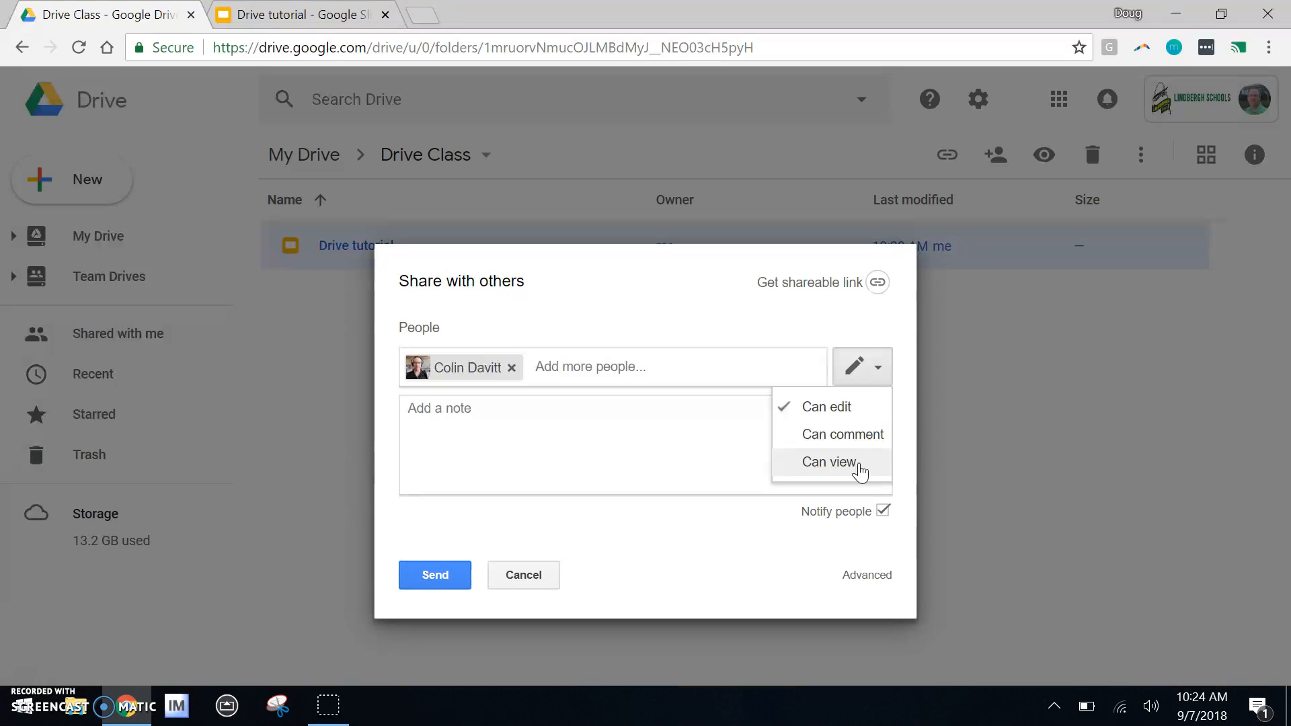
pyautogui.click(829, 461)
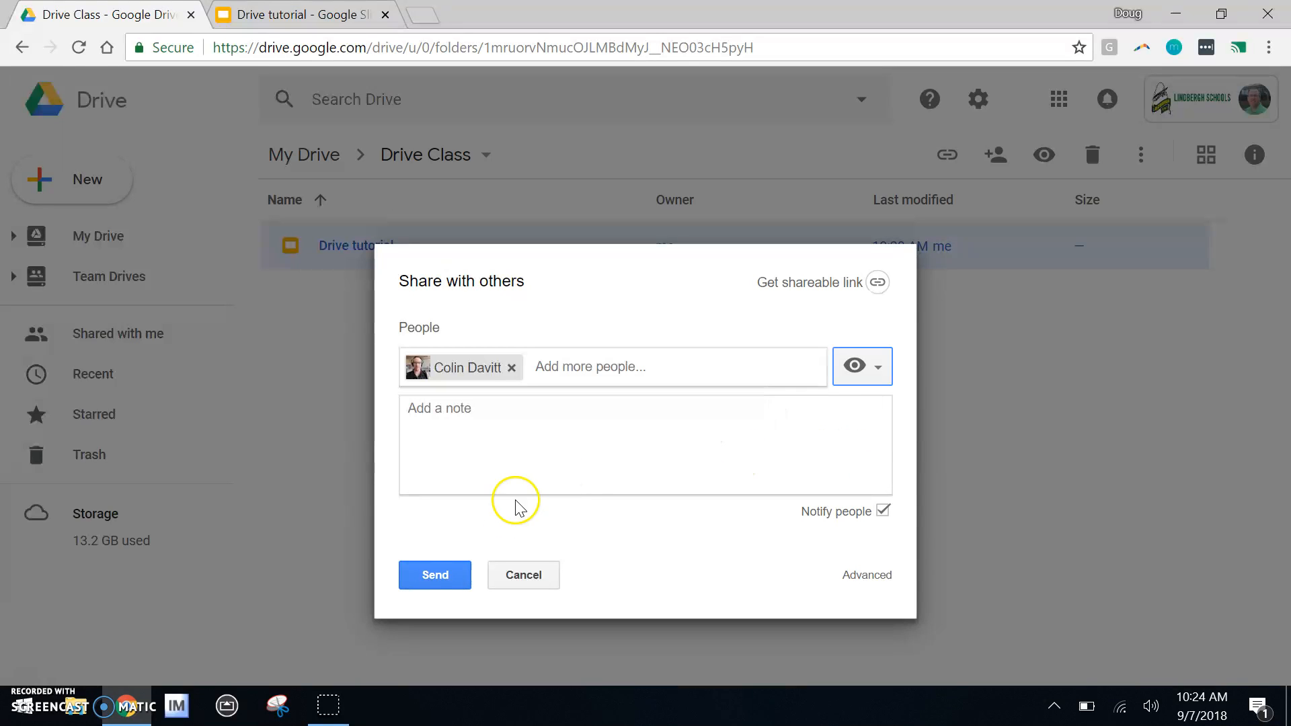
pyautogui.write('Here is my prese')
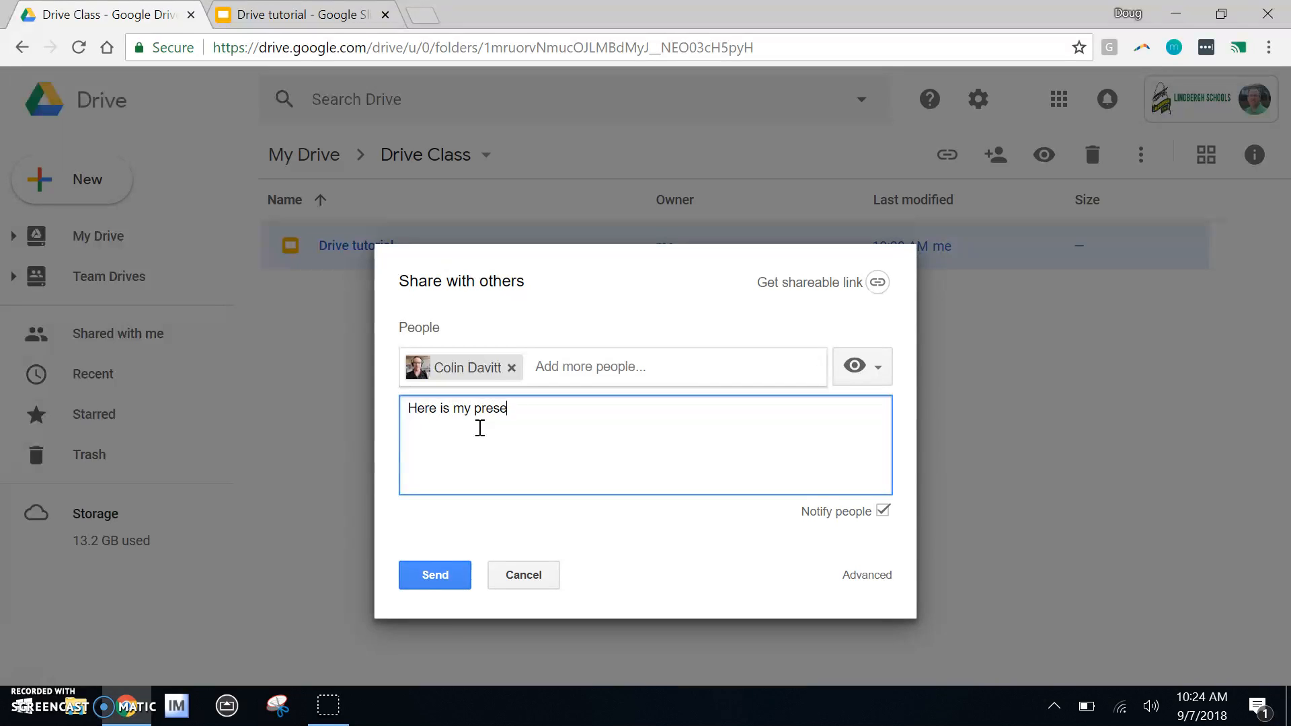
pyautogui.write('ntation.')
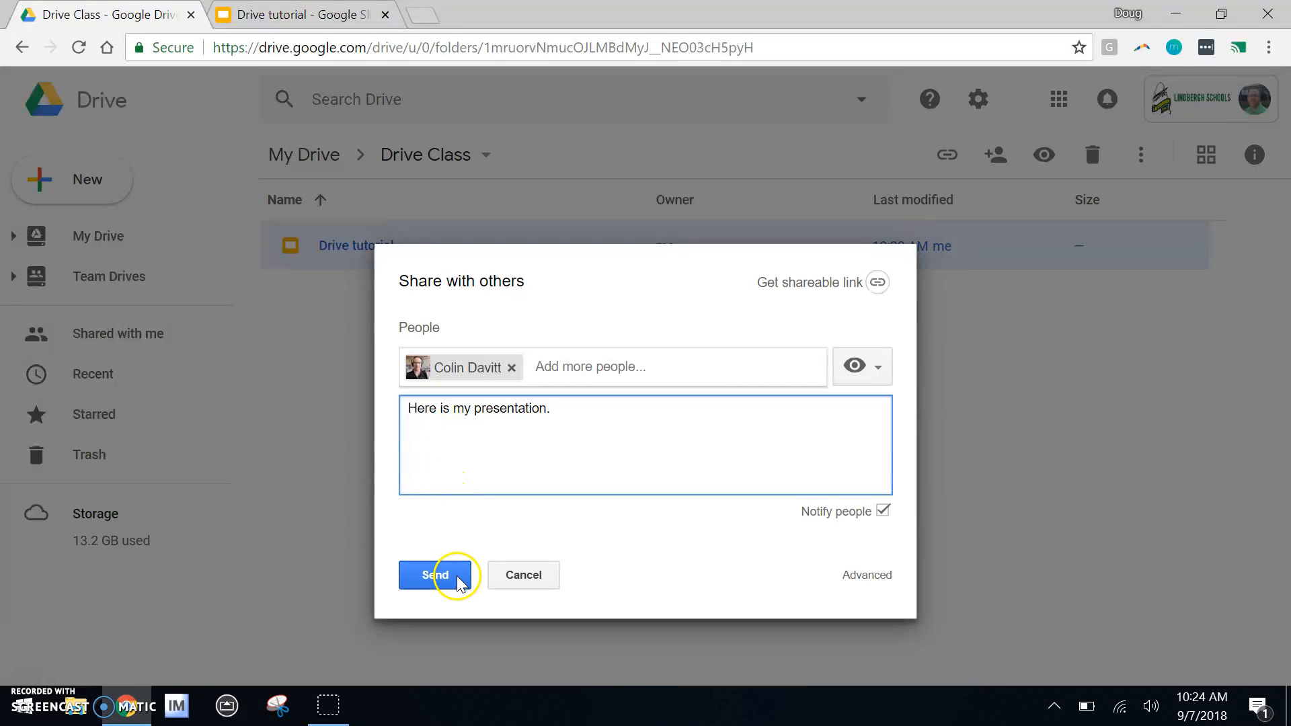
pyautogui.click(435, 575)
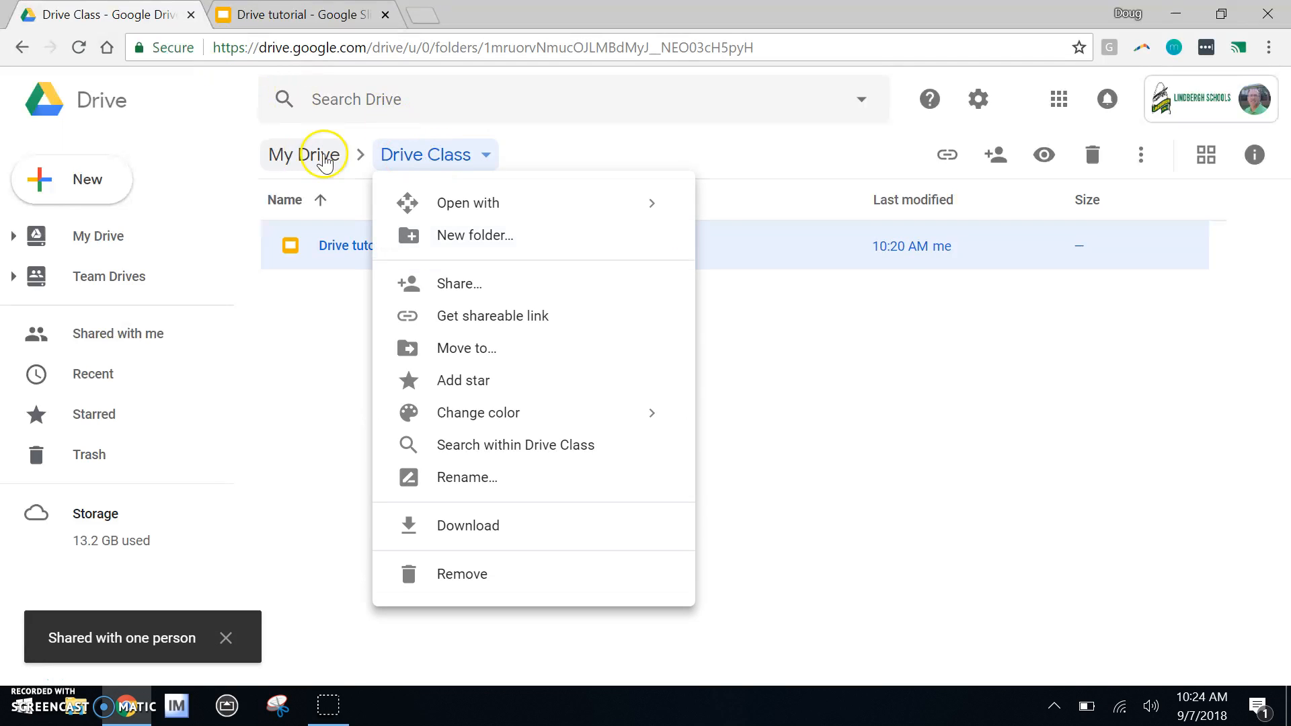
# - Share the Drive Class folder view-only with the same colleague, adding a 'more stuf' note
pyautogui.click(303, 155)
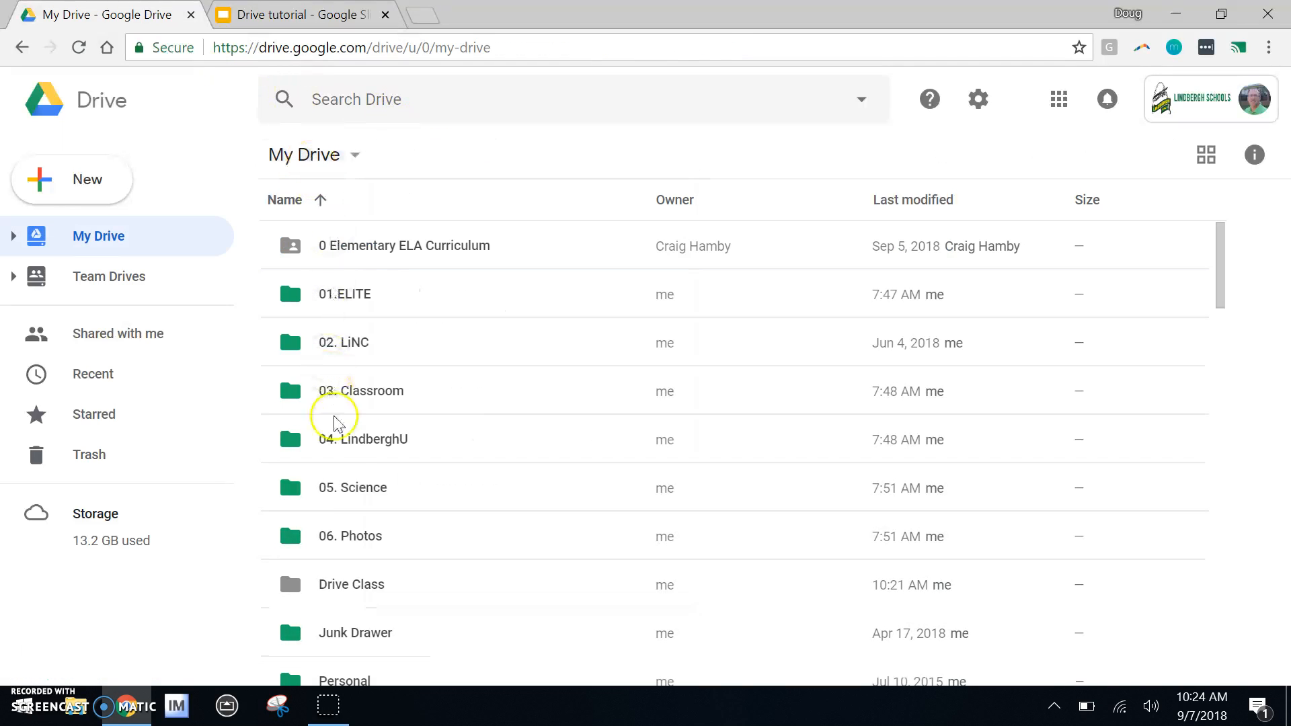
pyautogui.moveTo(356, 590)
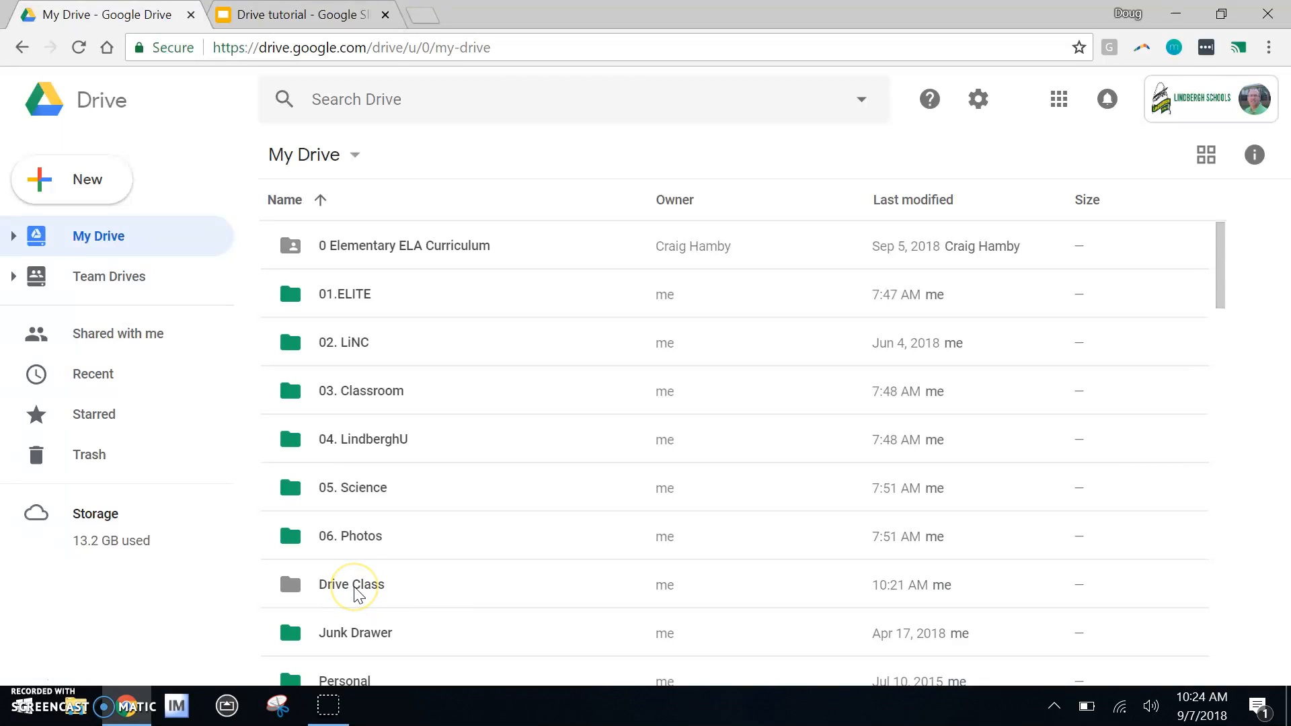
pyautogui.click(351, 584)
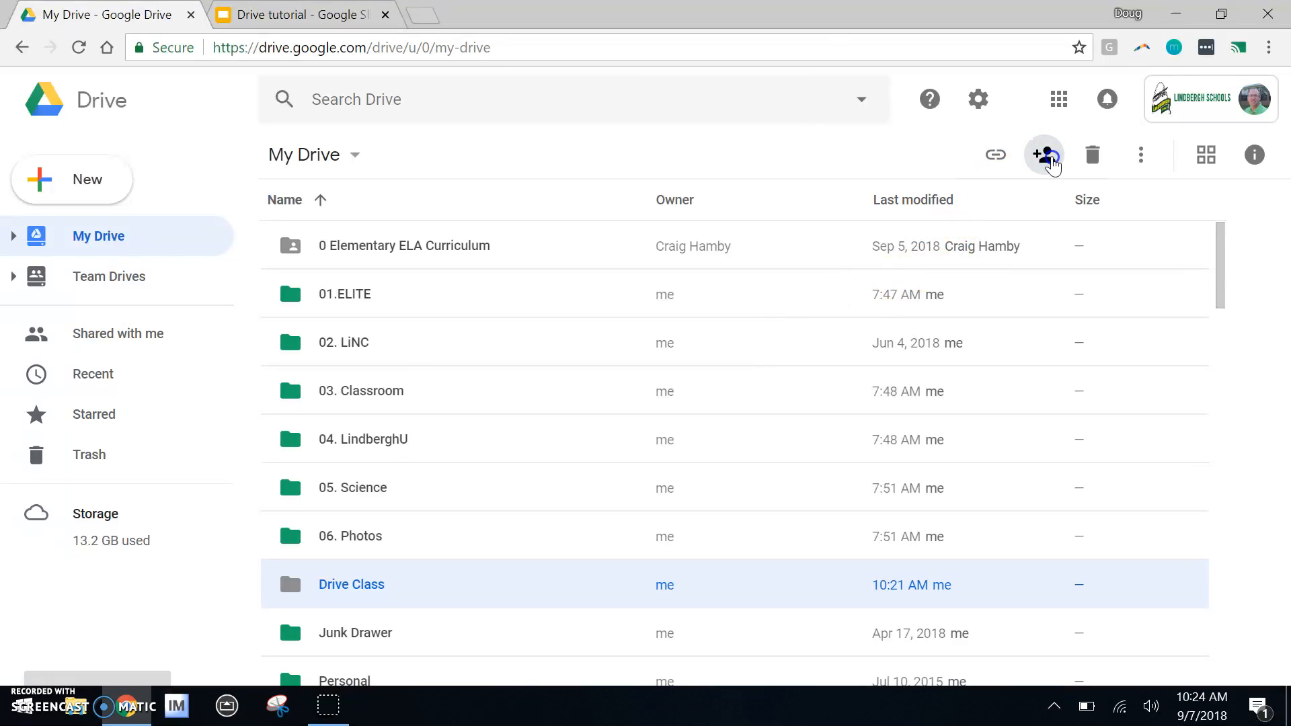
pyautogui.click(1044, 155)
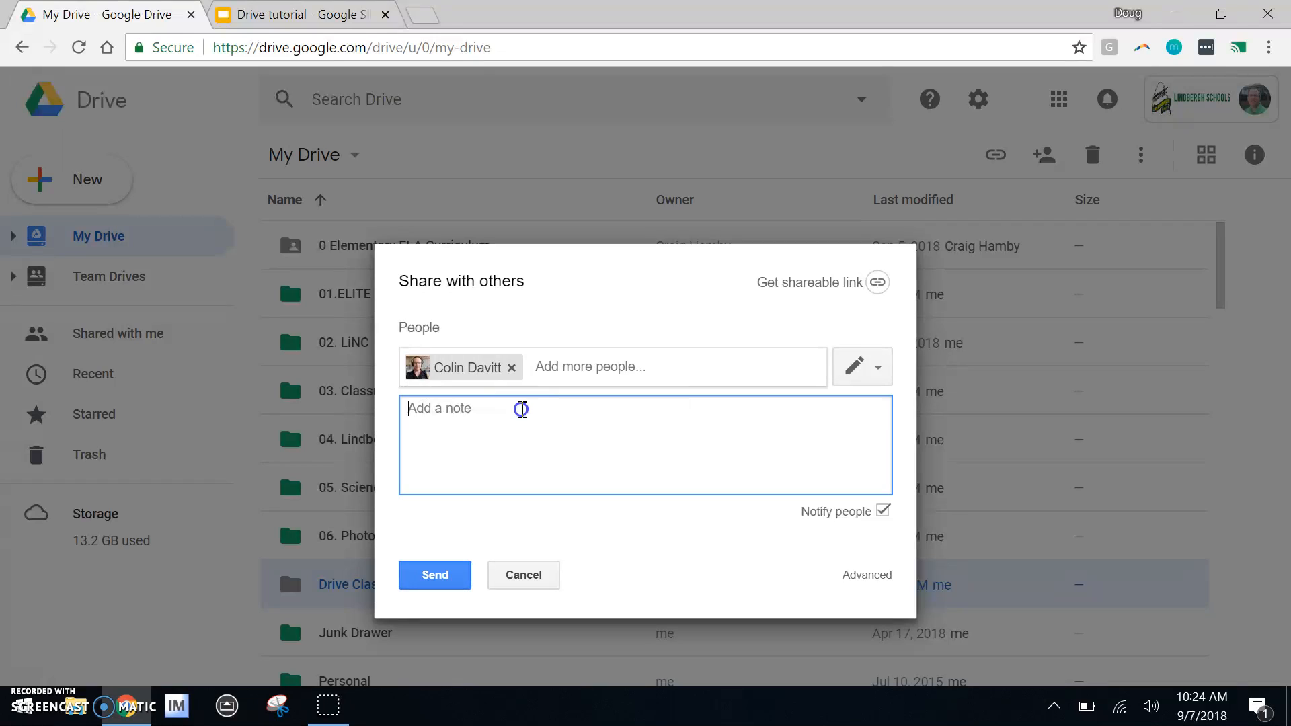
pyautogui.write('more stuff')
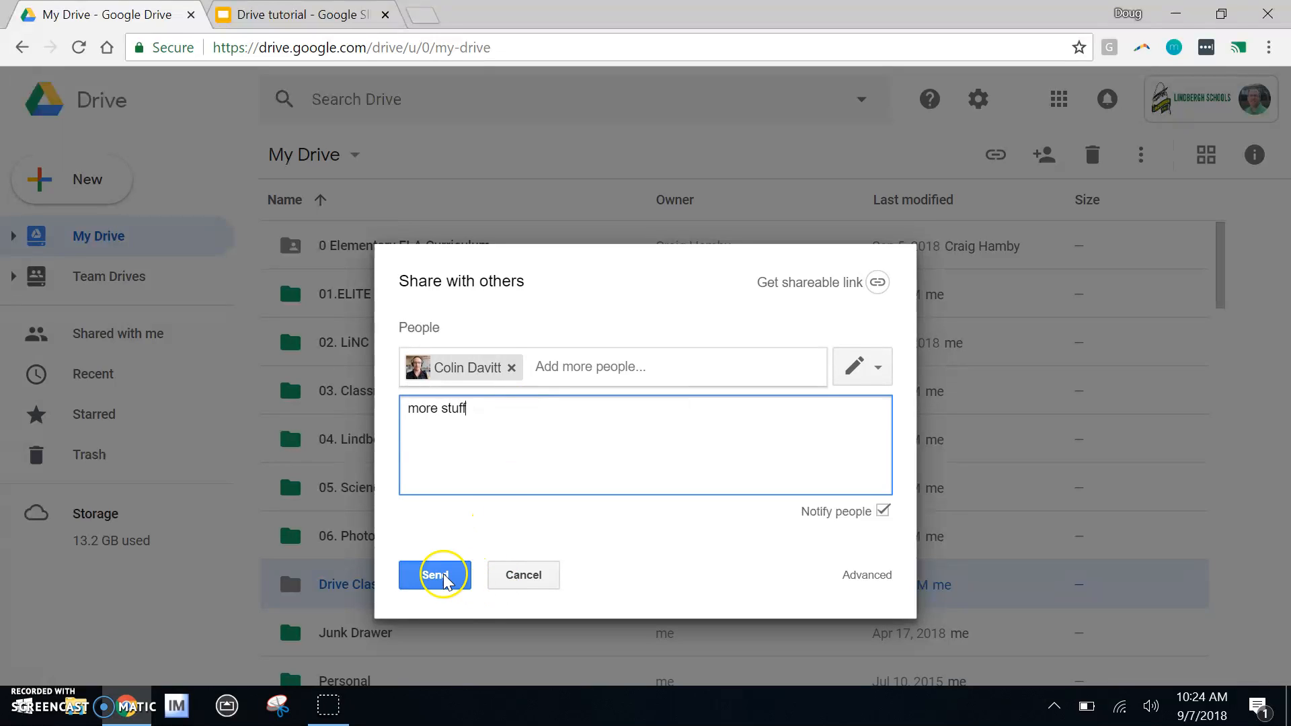
pyautogui.click(861, 366)
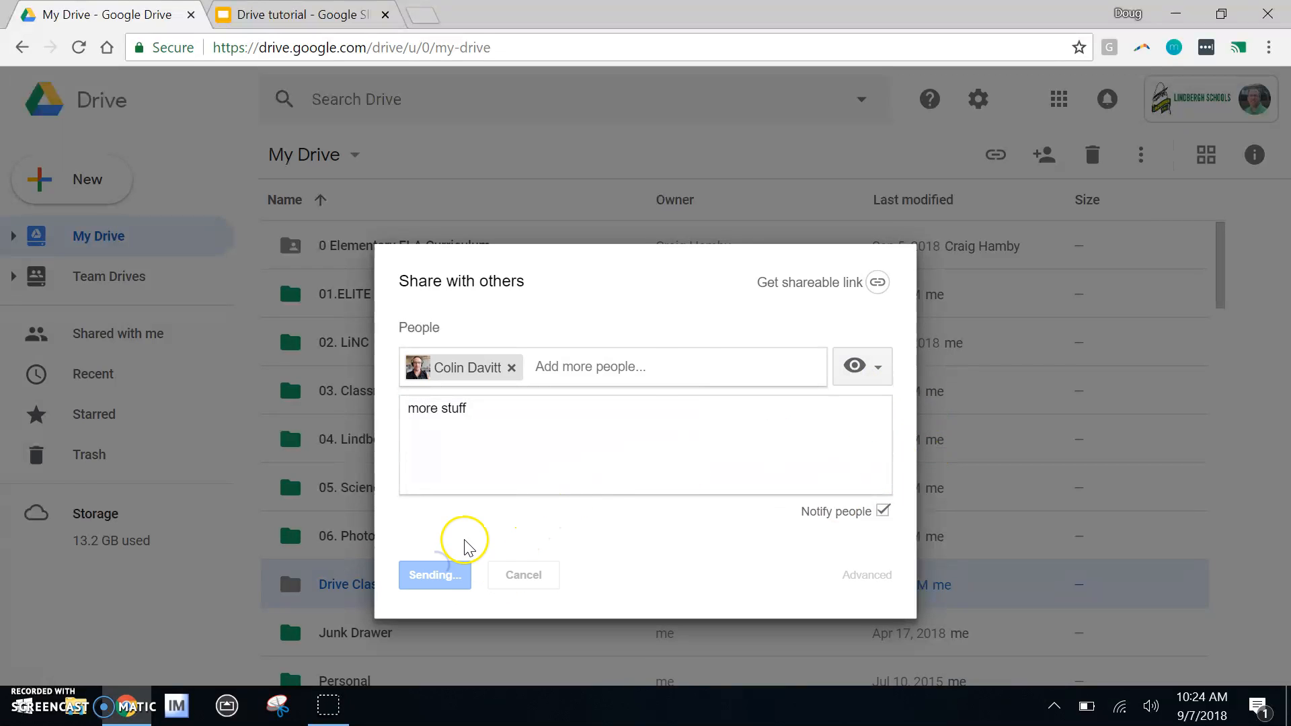
pyautogui.click(433, 575)
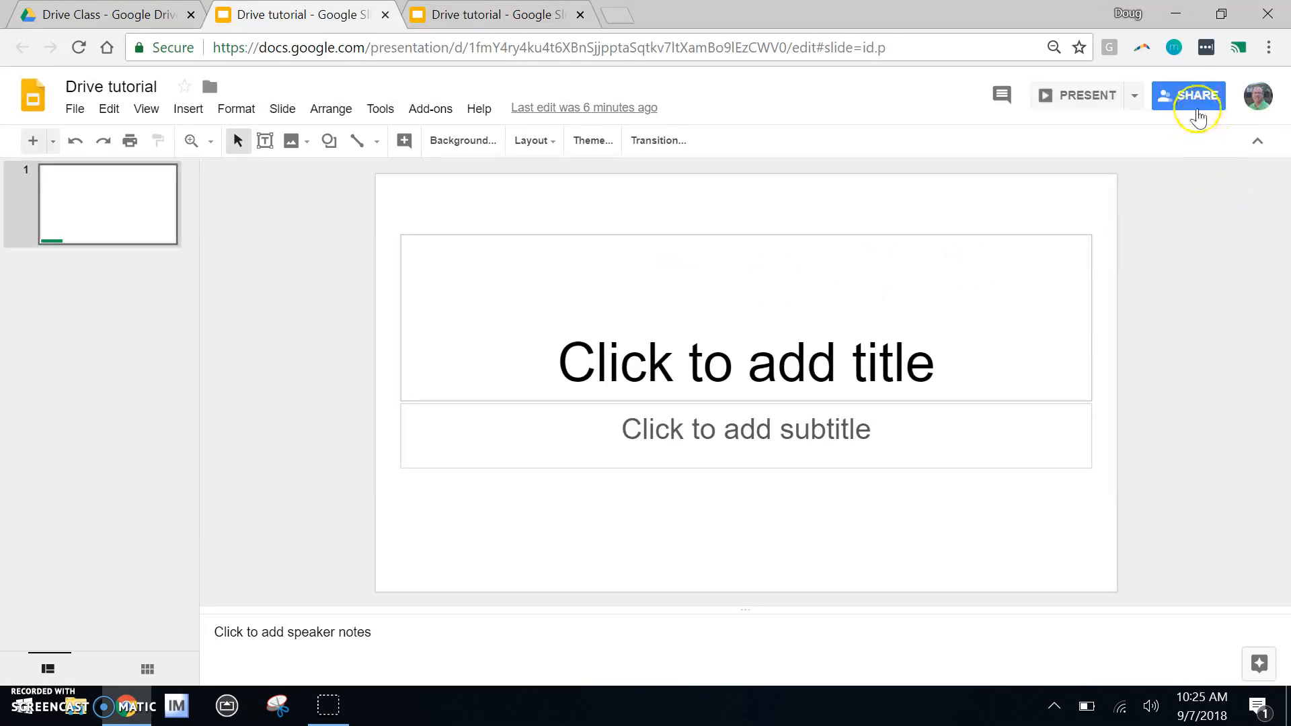
pyautogui.moveTo(1195, 95)
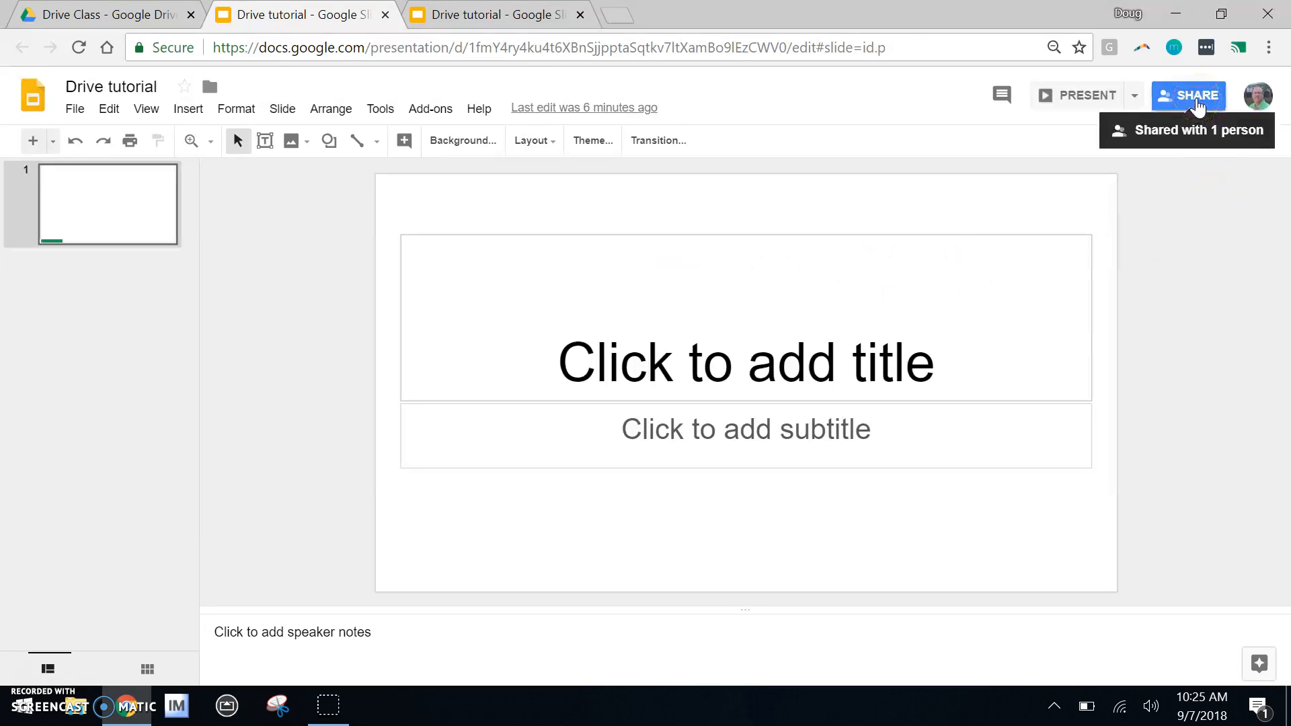
# - Share the Drive tutorial presentation view-only with the suggested contact 'db' and send
pyautogui.click(1188, 95)
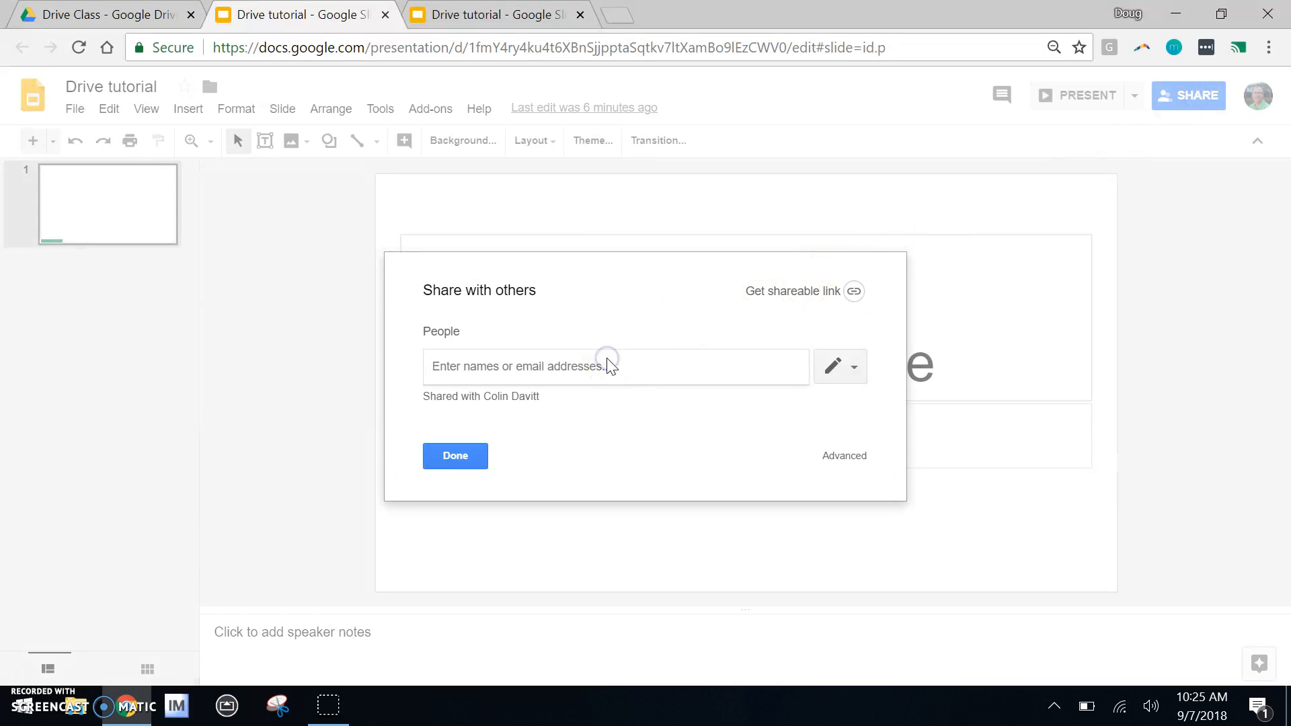
pyautogui.write('db')
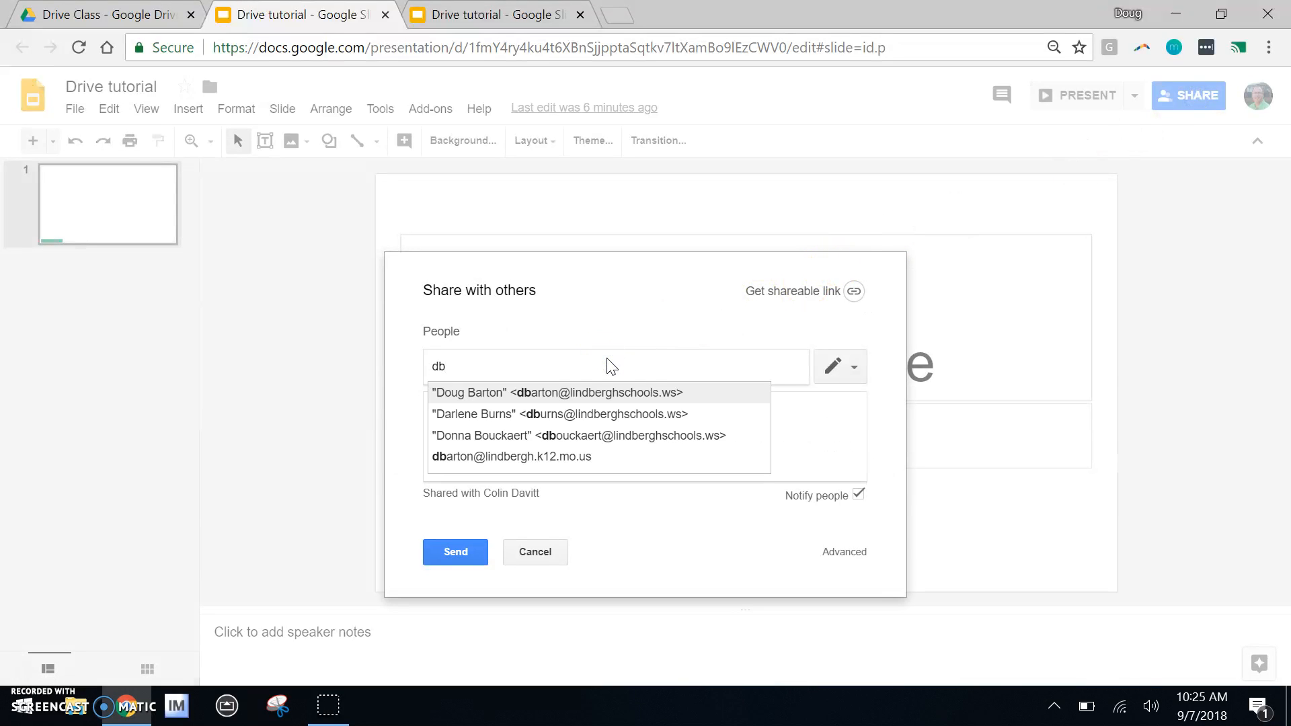
pyautogui.click(557, 392)
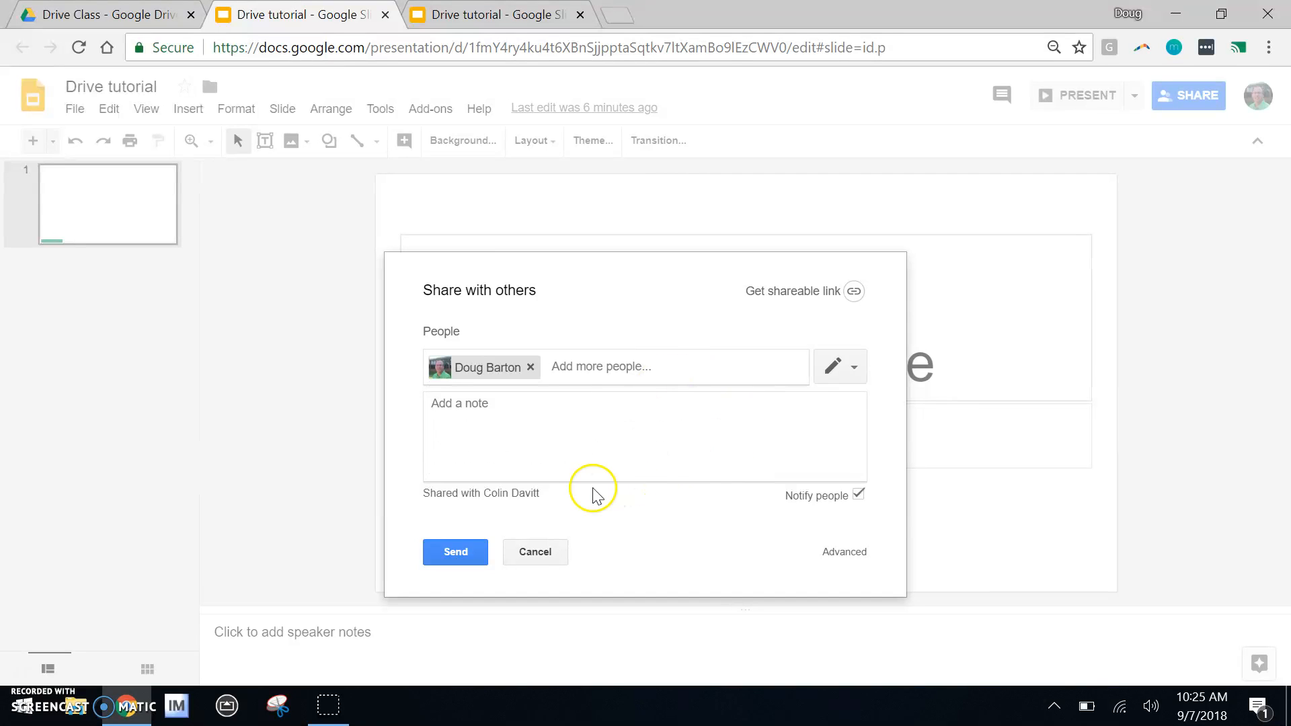
pyautogui.click(854, 366)
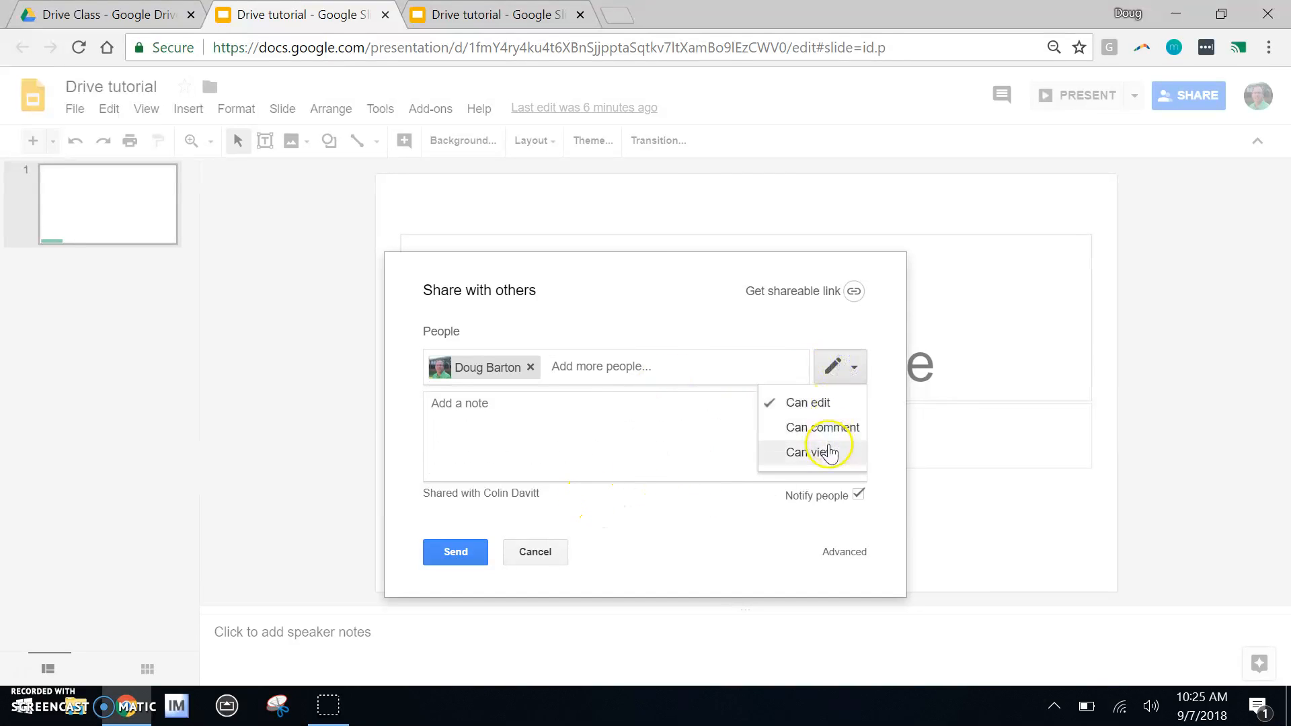
pyautogui.click(455, 551)
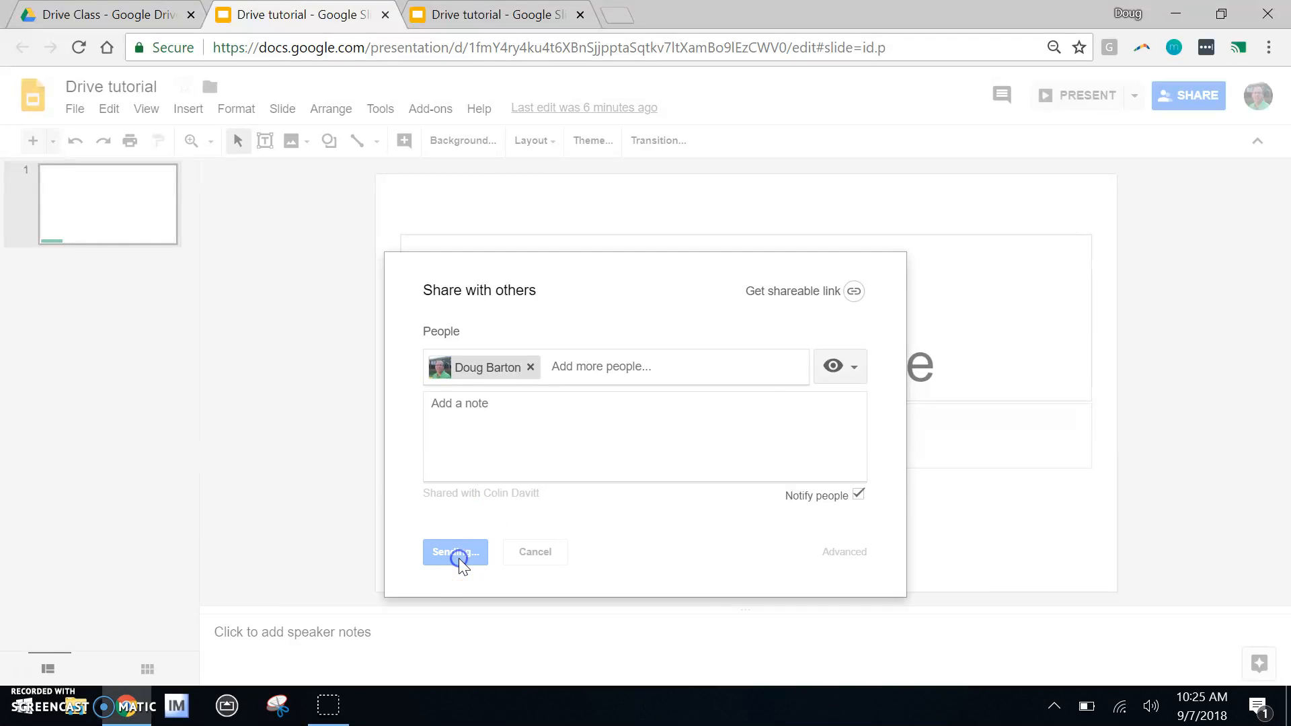
pyautogui.click(455, 551)
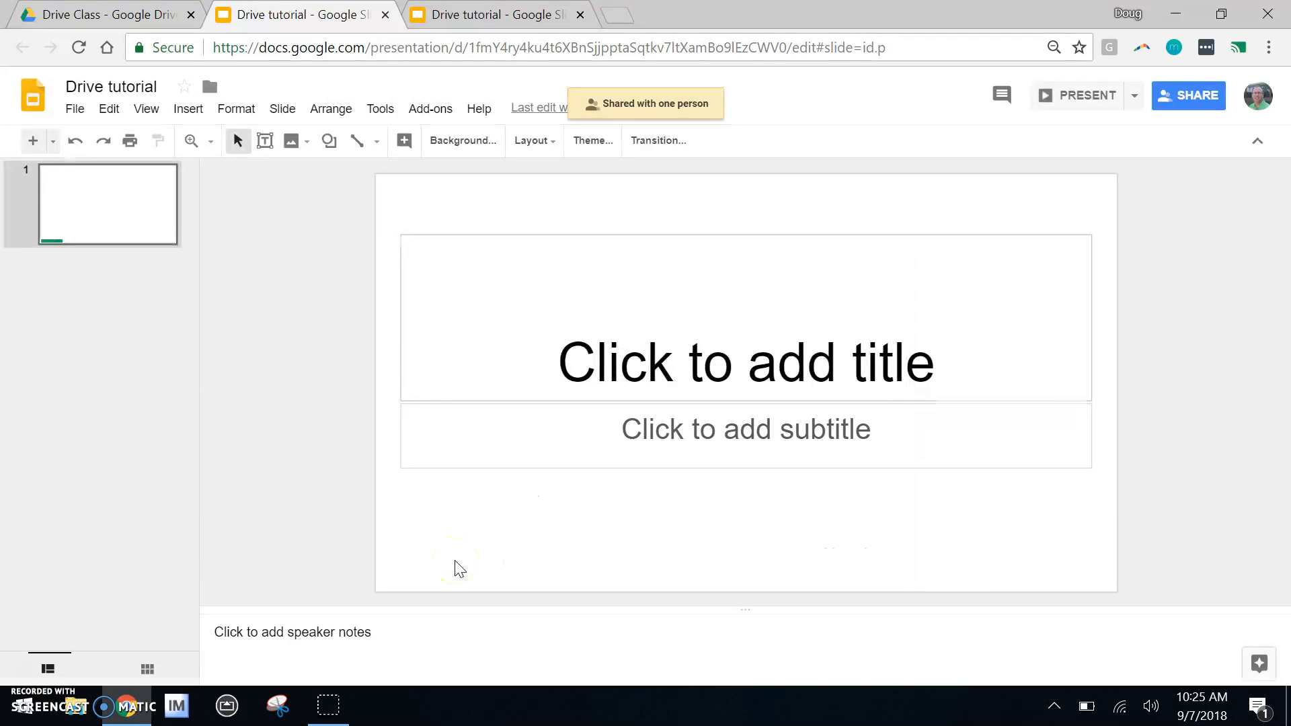